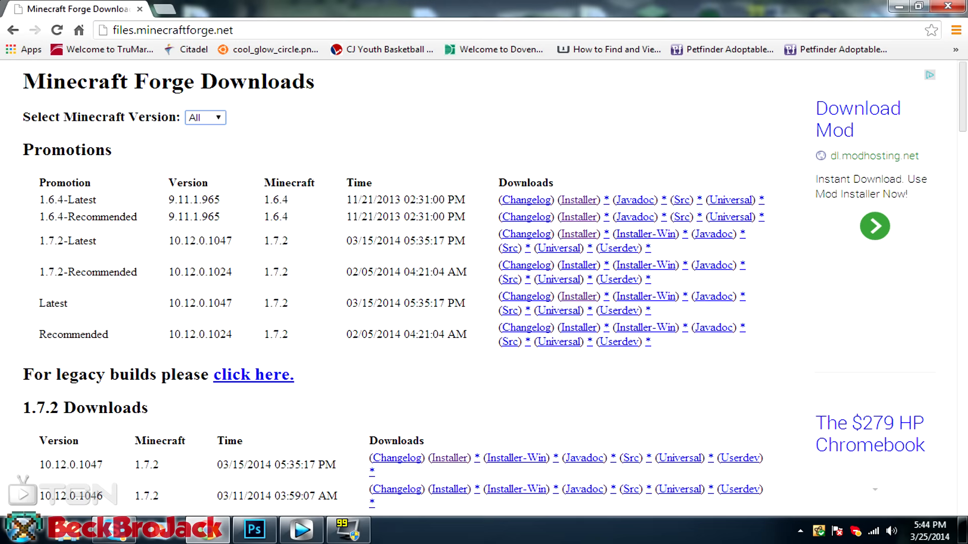
mouse_move(468, 166)
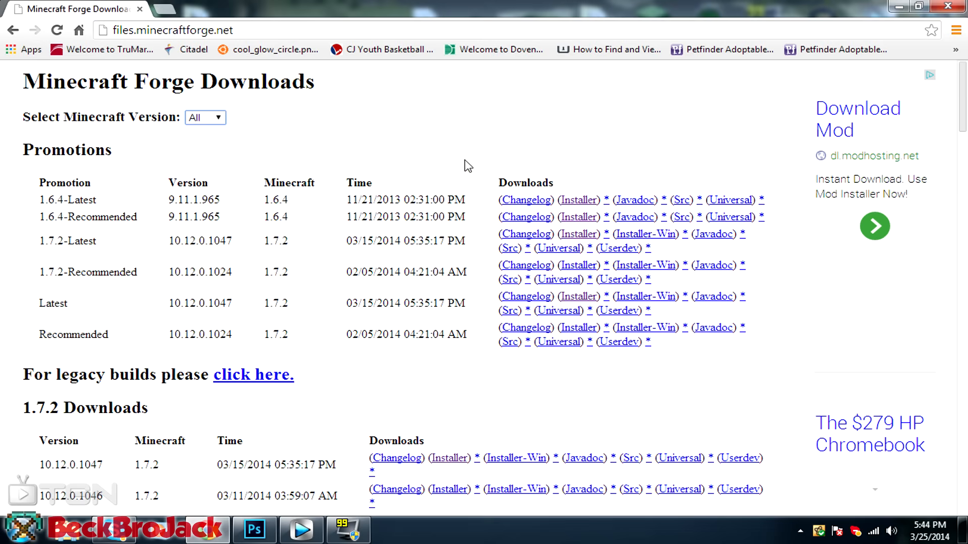
mouse_move(486, 181)
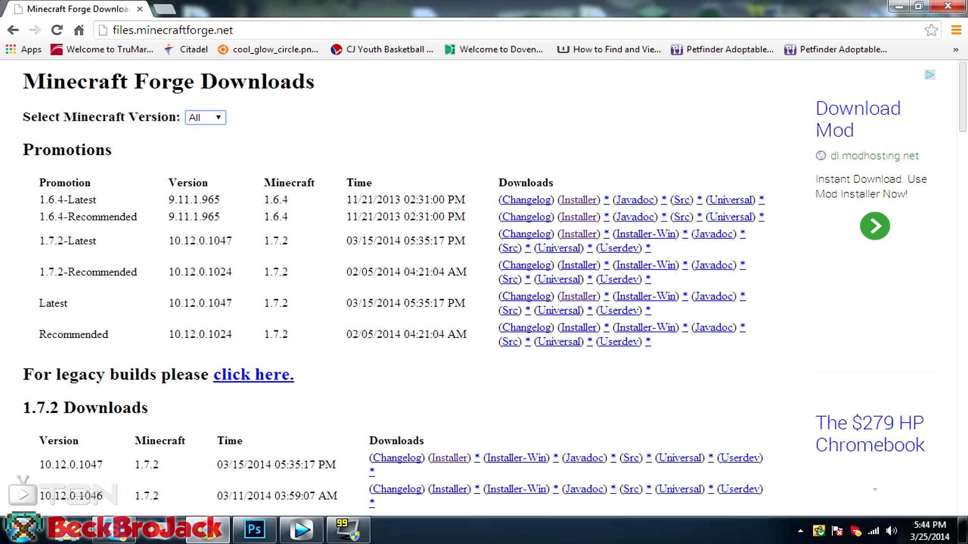
mouse_move(465, 174)
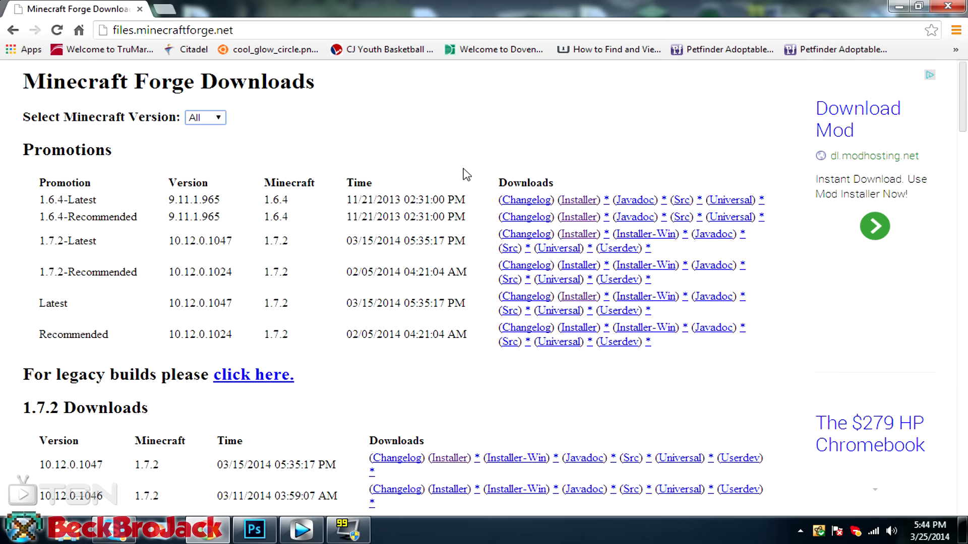
mouse_move(487, 118)
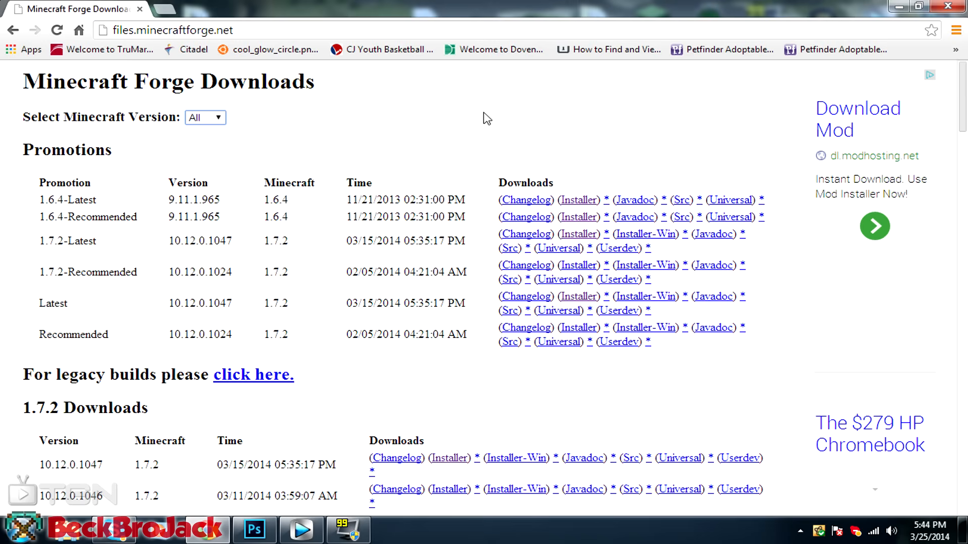
mouse_move(476, 118)
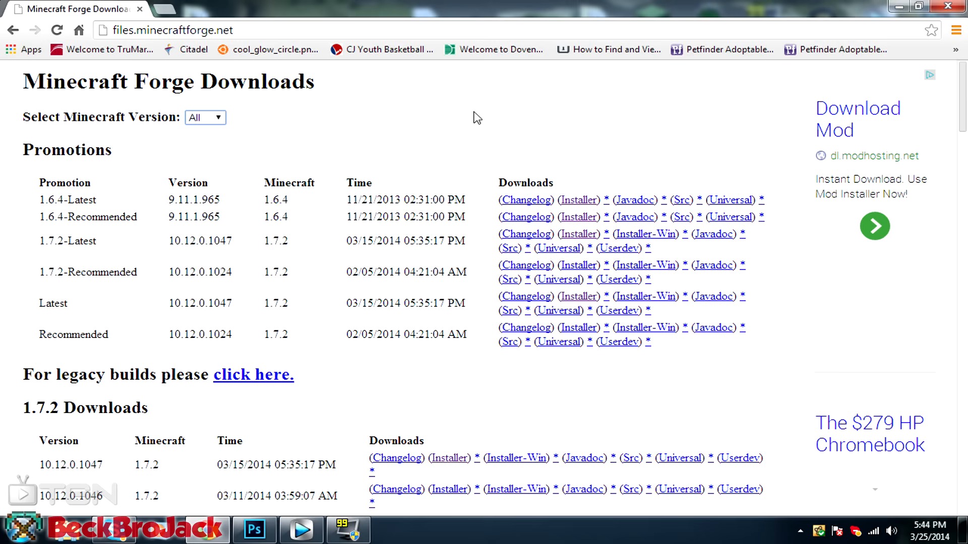
mouse_move(539, 6)
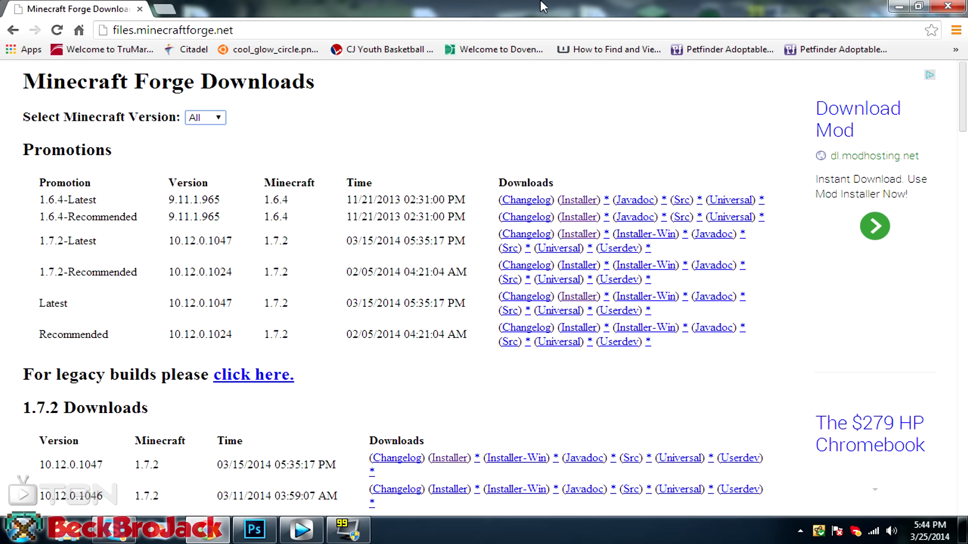
mouse_move(481, 126)
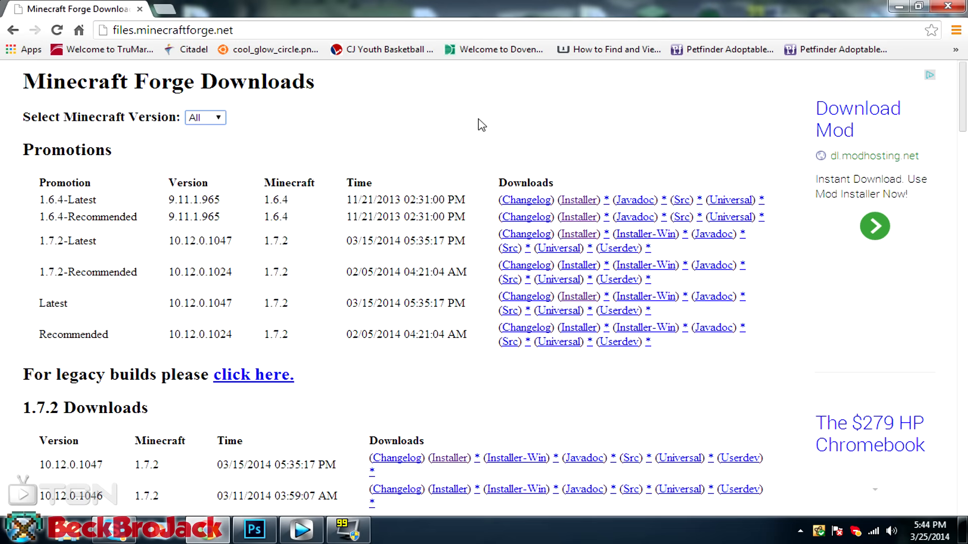
mouse_move(424, 168)
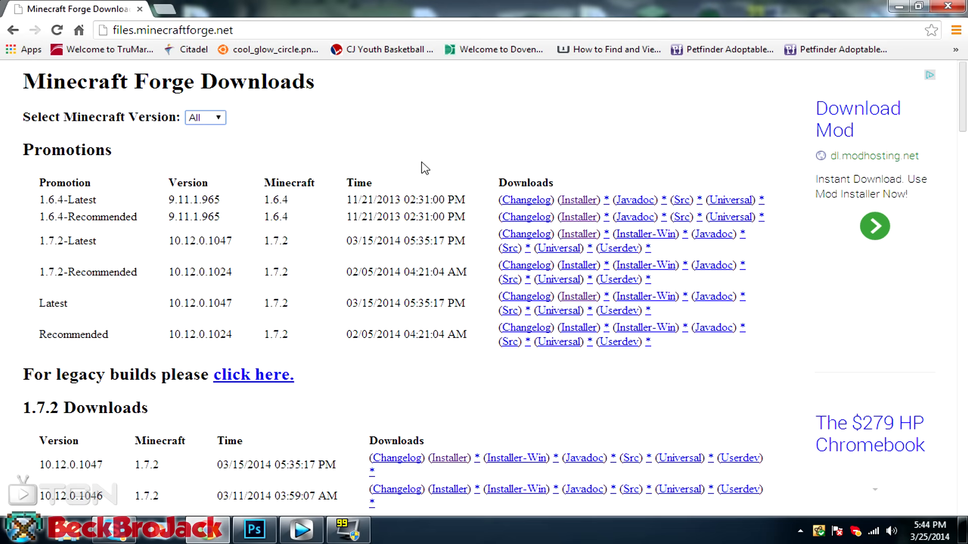
mouse_move(243, 146)
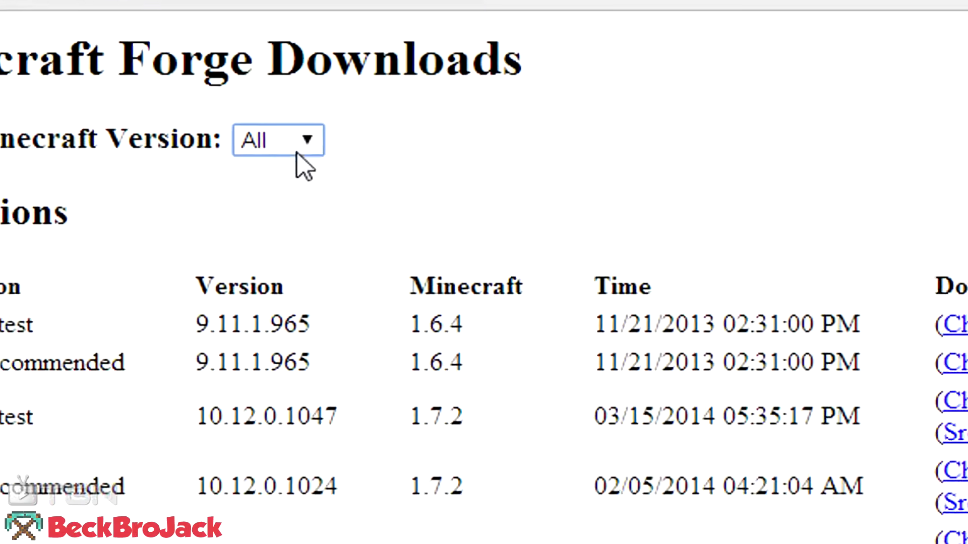
Filter the Forge downloads page to Minecraft version 1.7.2
click(278, 140)
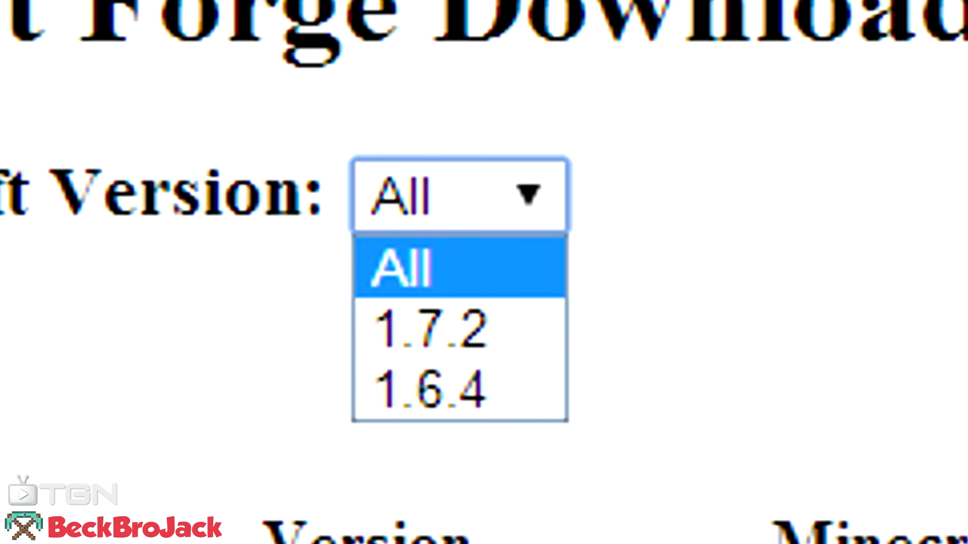
mouse_move(432, 327)
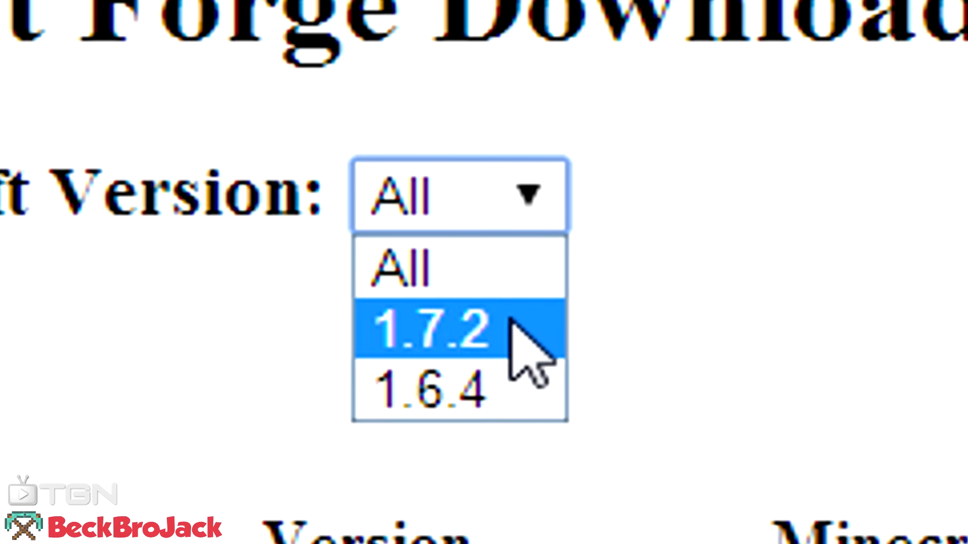
mouse_move(524, 383)
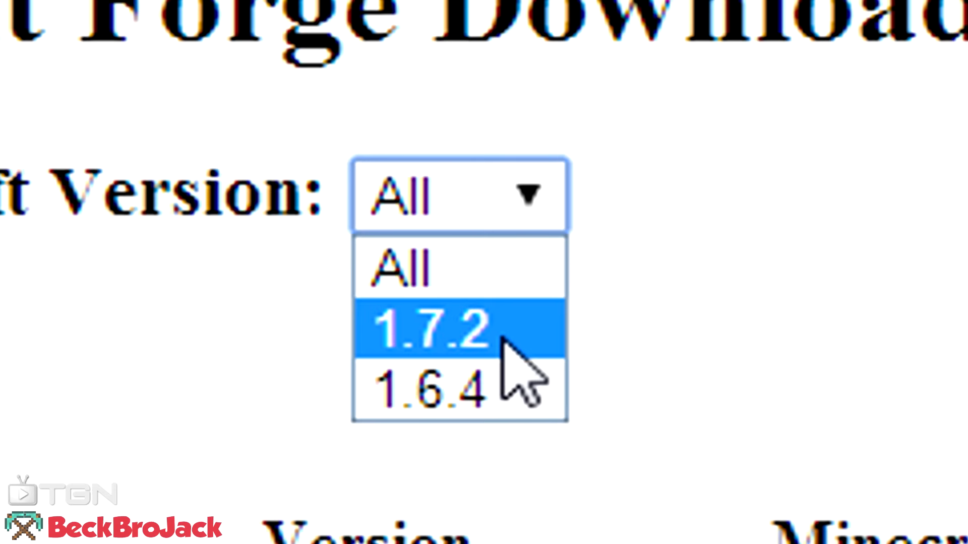
click(426, 327)
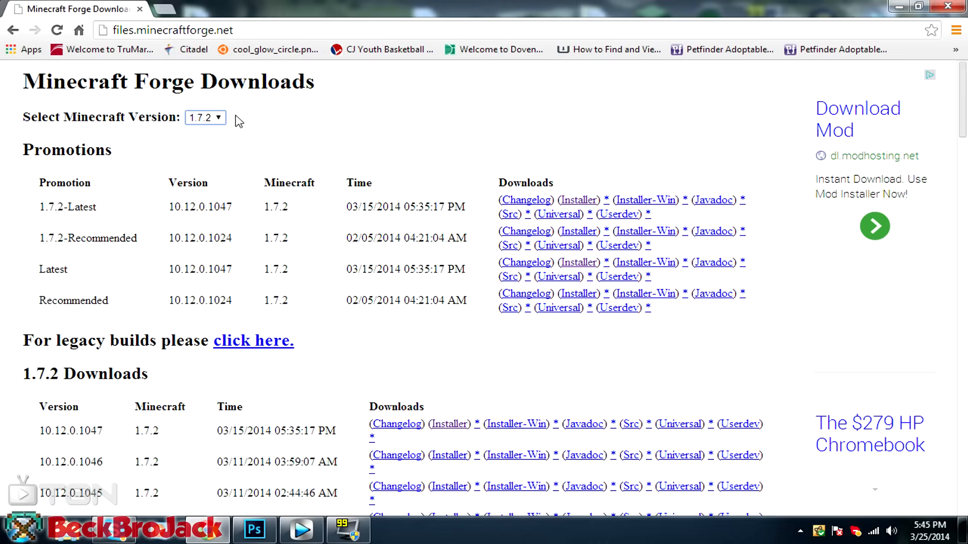
mouse_move(120, 217)
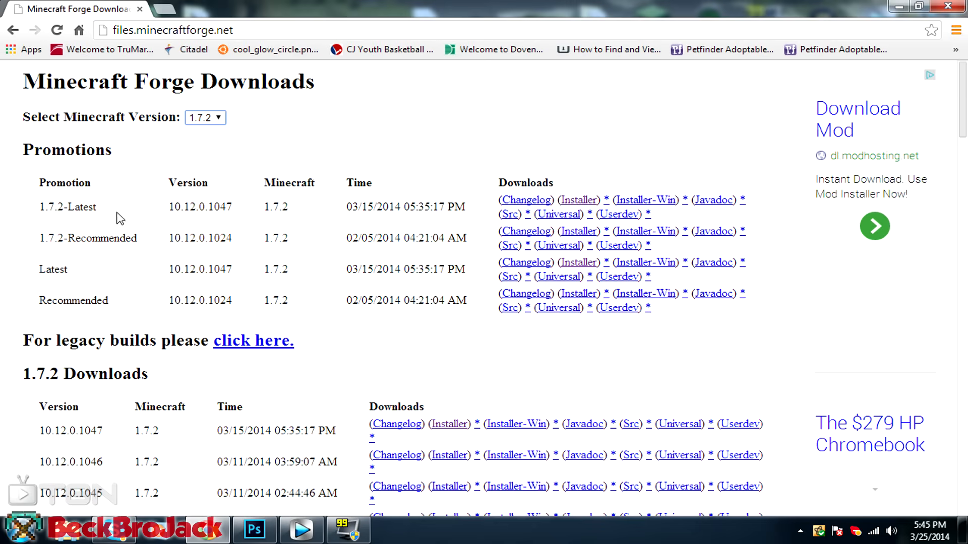
mouse_move(459, 167)
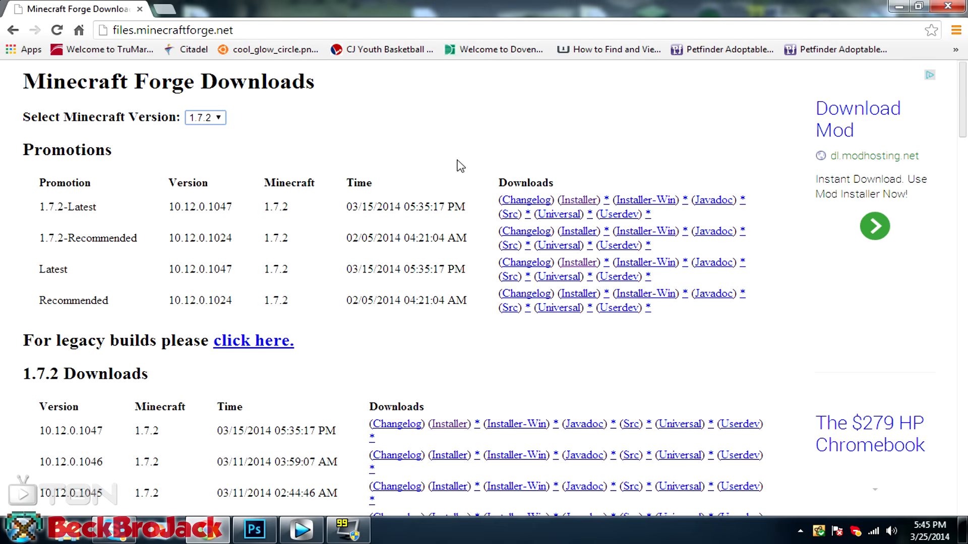
mouse_move(160, 225)
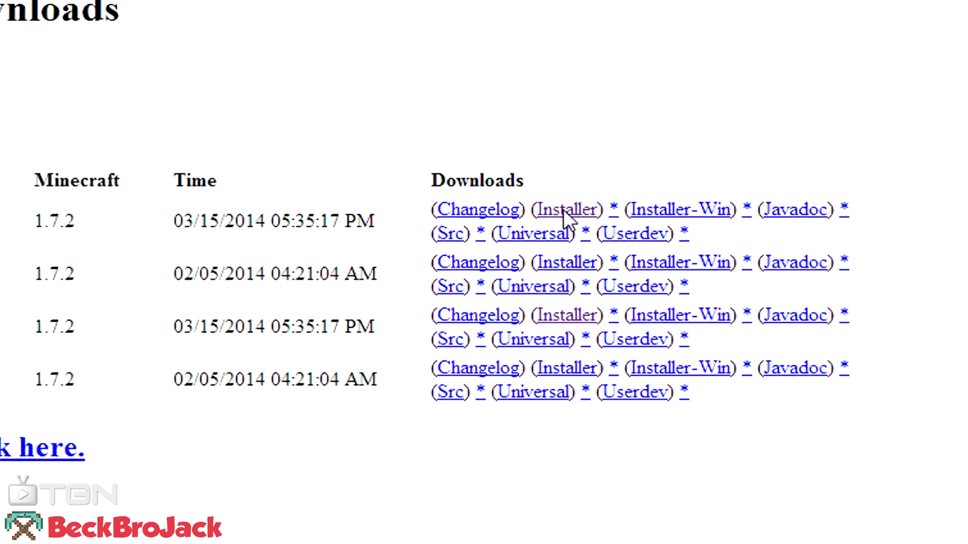
Start the 1.7.2-Latest Forge installer download, skipping the adf.ly ad
click(565, 209)
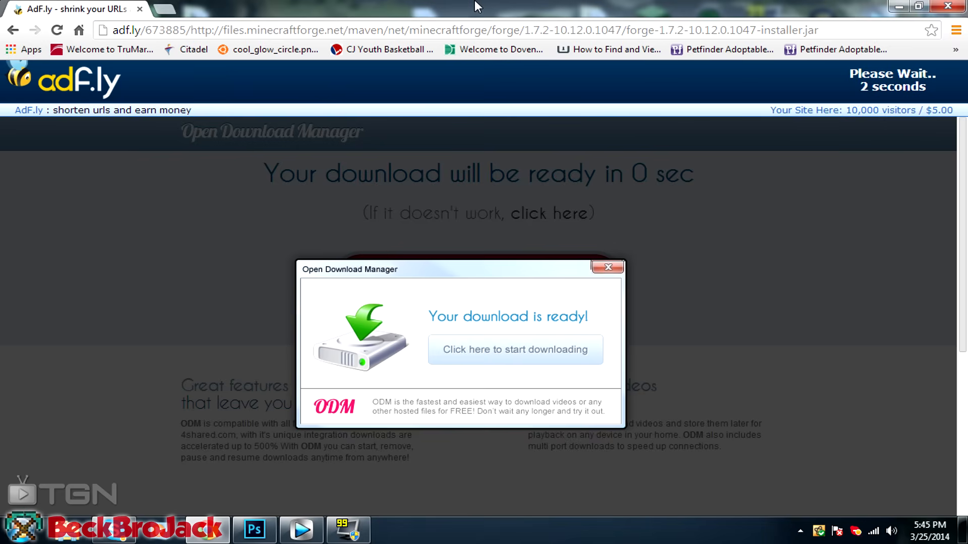
mouse_move(505, 13)
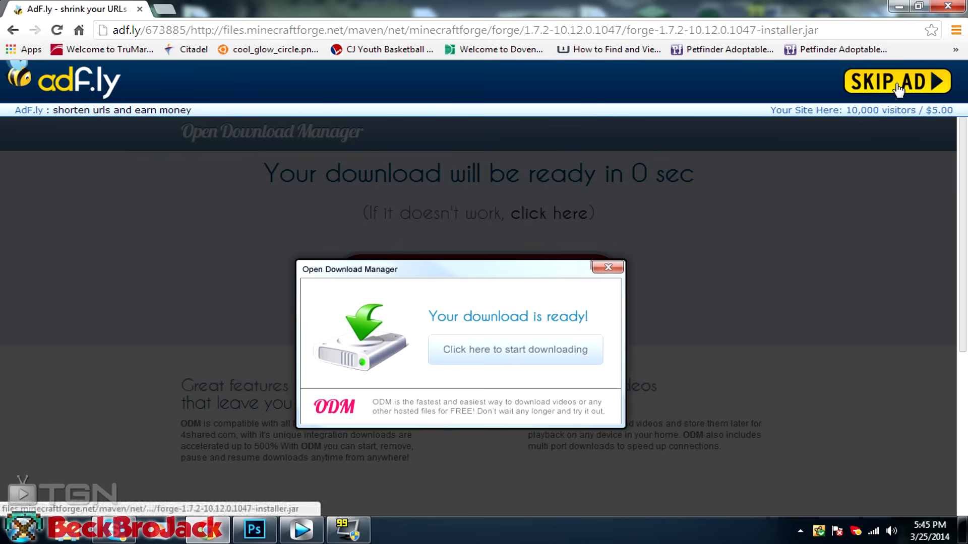
click(514, 349)
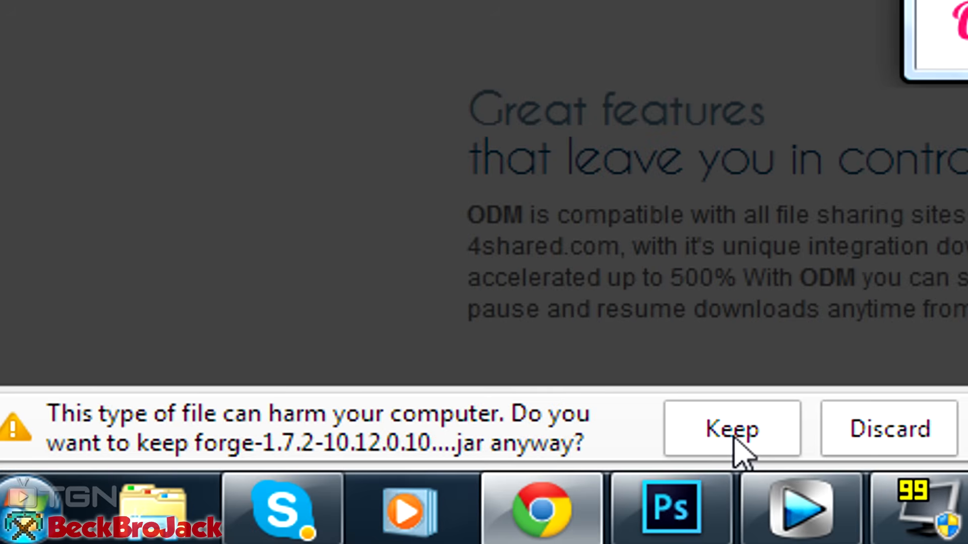
Keep the downloaded Forge 1.7.2 installer jar and launch it from the download bar
click(732, 428)
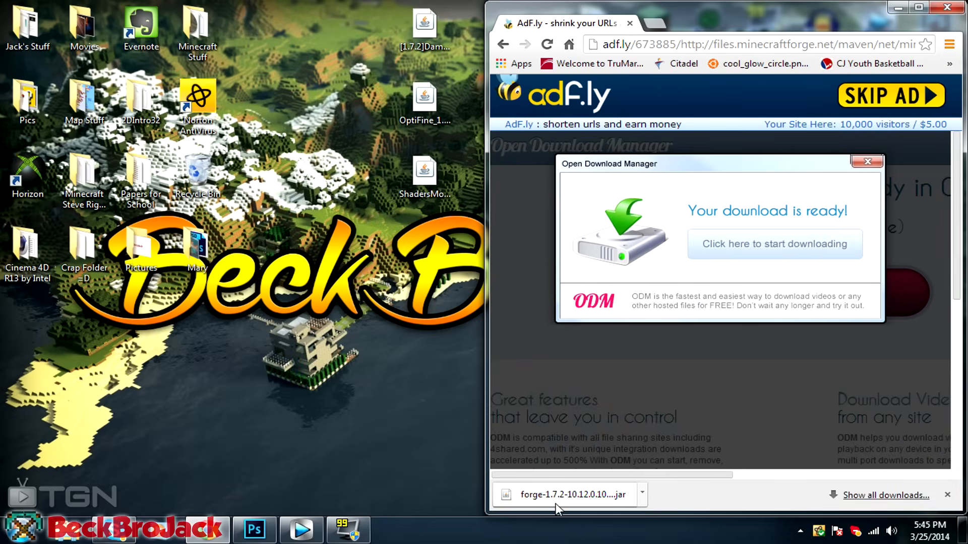
mouse_move(559, 494)
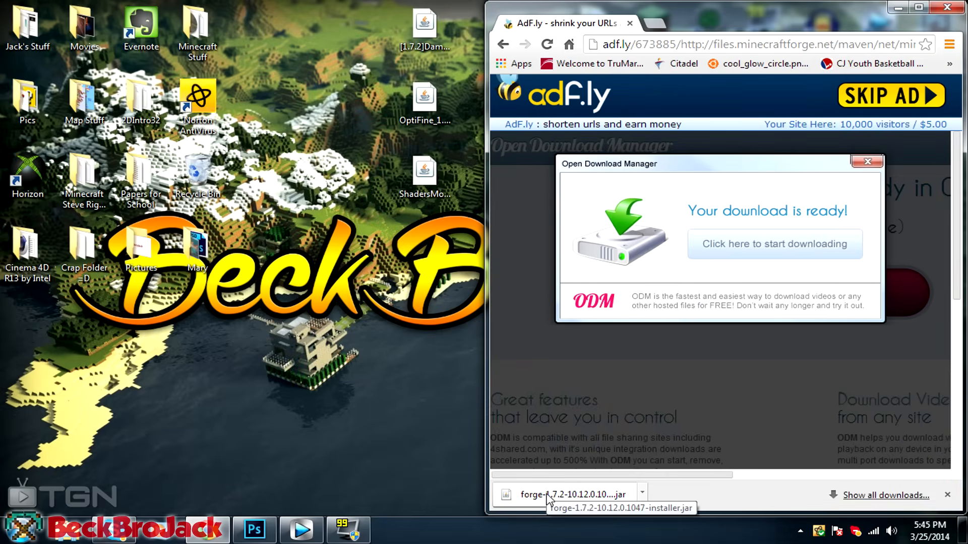
click(568, 494)
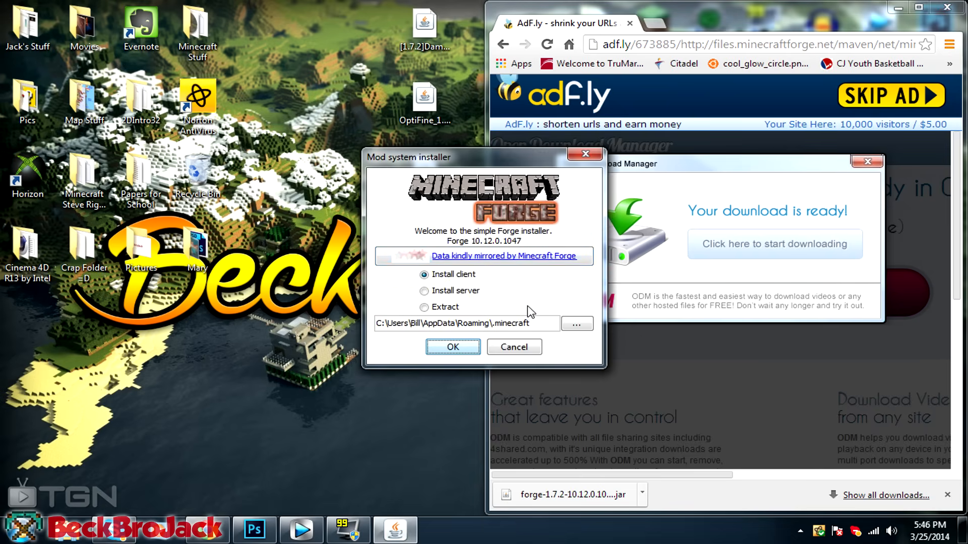
mouse_move(629, 502)
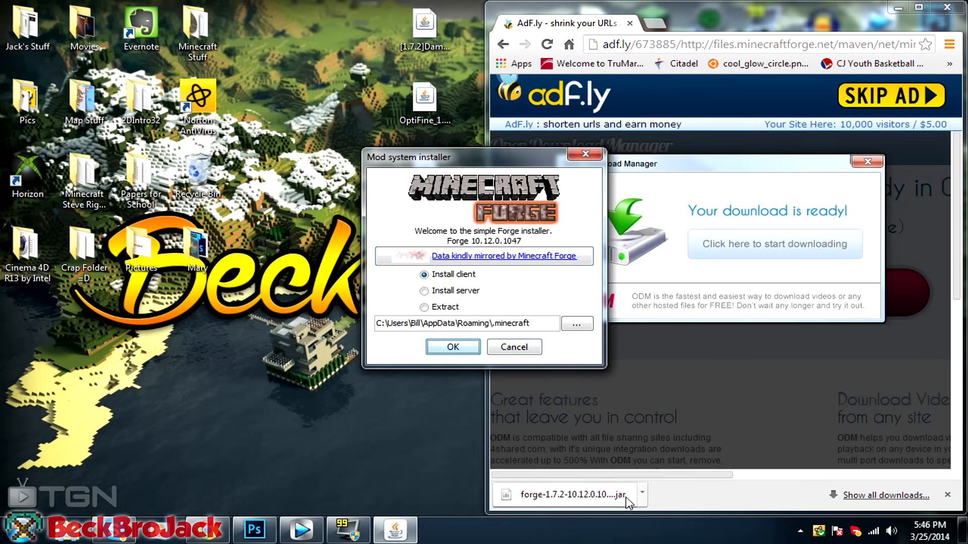
click(641, 494)
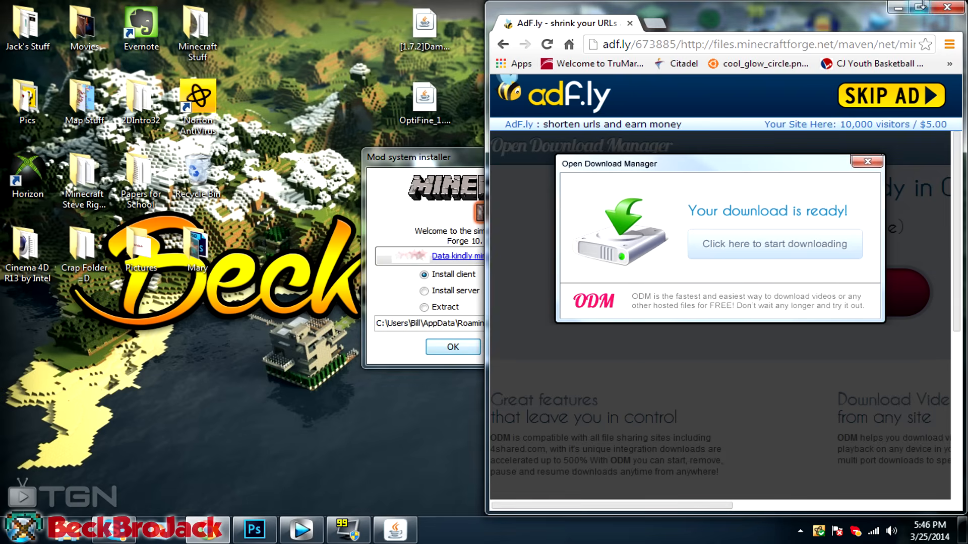
Install the Forge 10.12.0.1047 client into the .minecraft folder
click(945, 7)
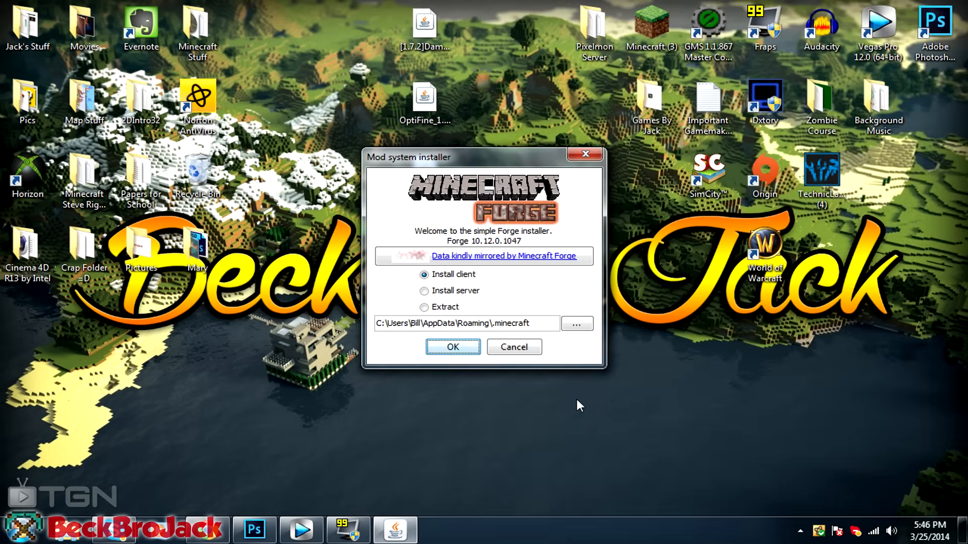
mouse_move(468, 213)
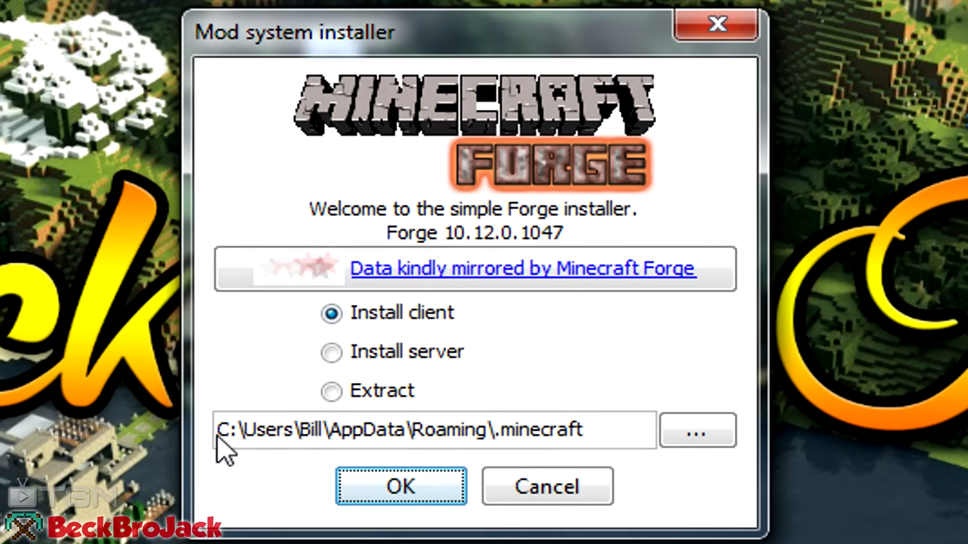
mouse_move(265, 386)
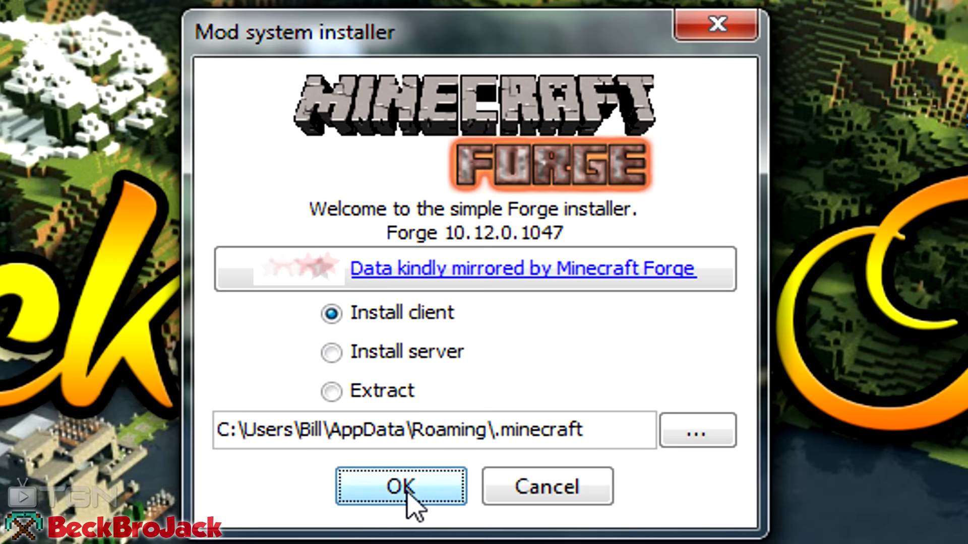
click(399, 486)
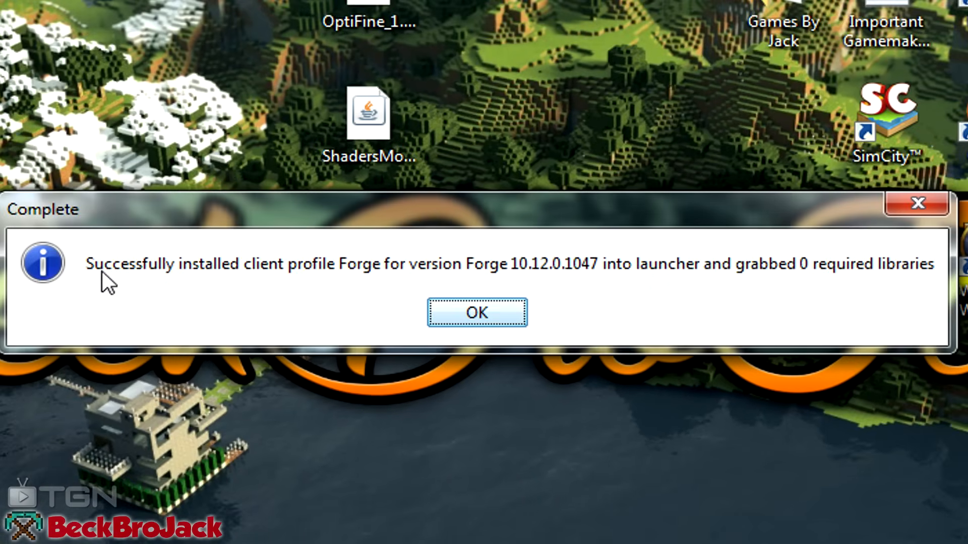
mouse_move(274, 290)
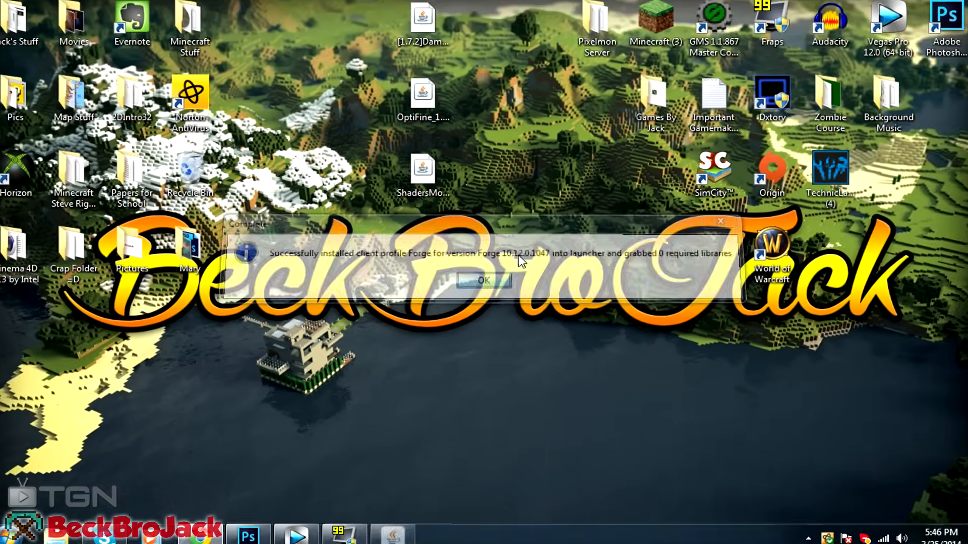
Dismiss the Forge success message and bring up the Start menu program list
click(484, 280)
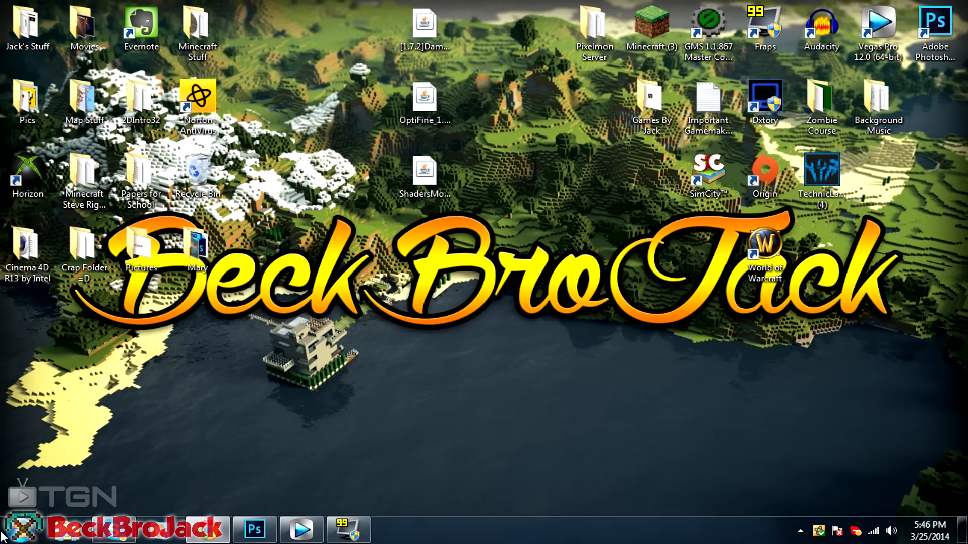
click(23, 529)
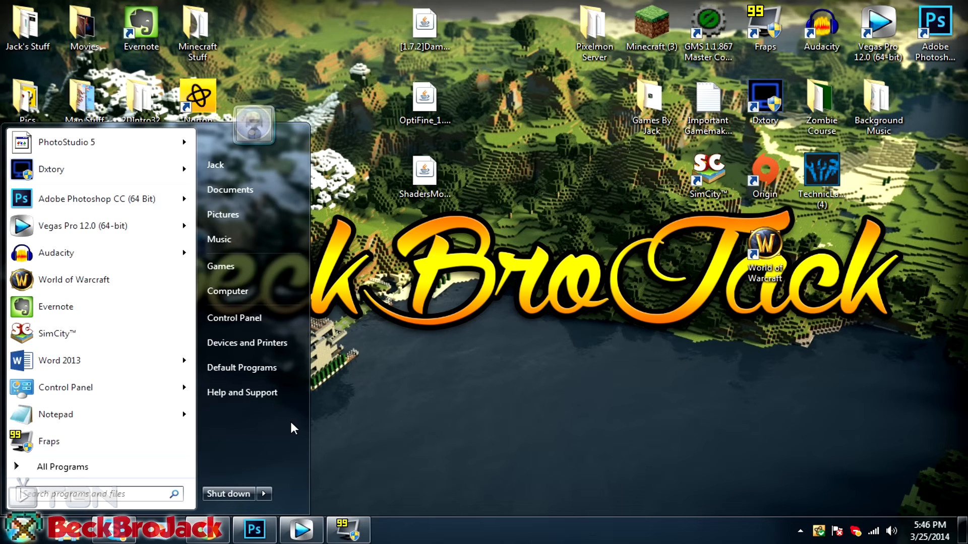
mouse_move(454, 298)
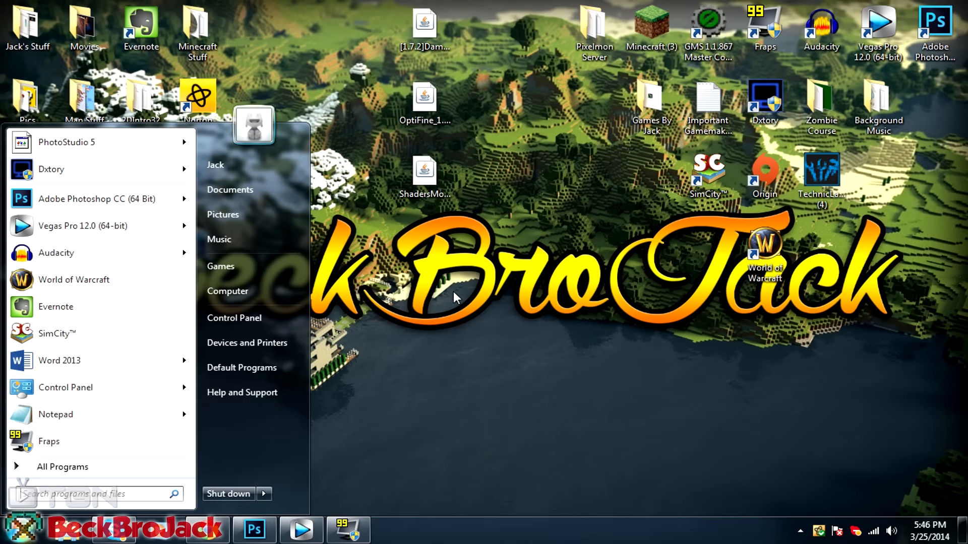
click(450, 297)
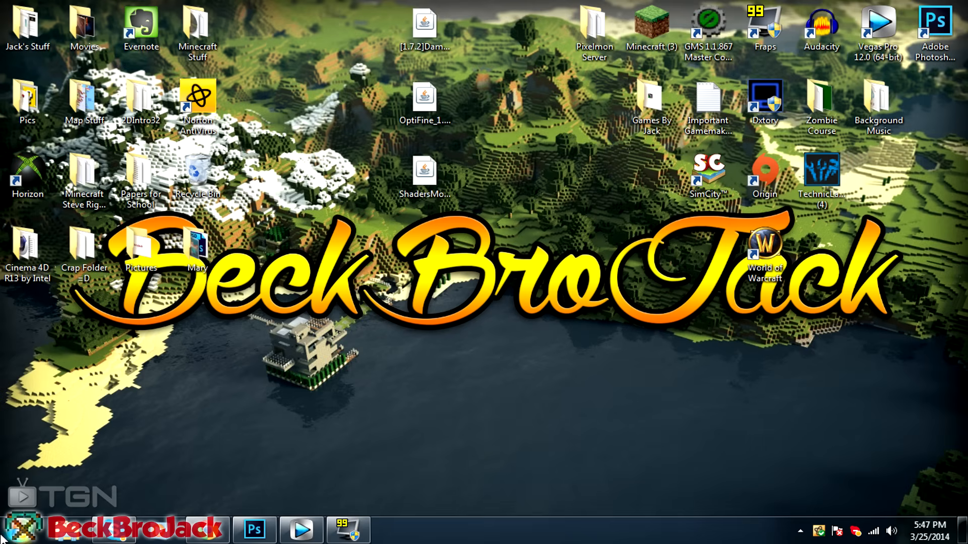
click(20, 529)
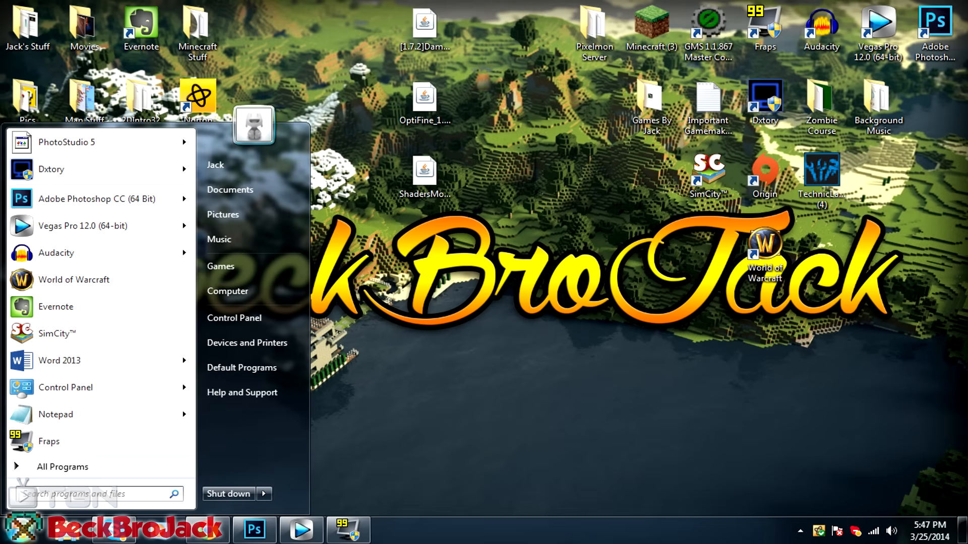
Search %appdata% to reach AppData Roaming, then enter the .minecraft folder
text(%)
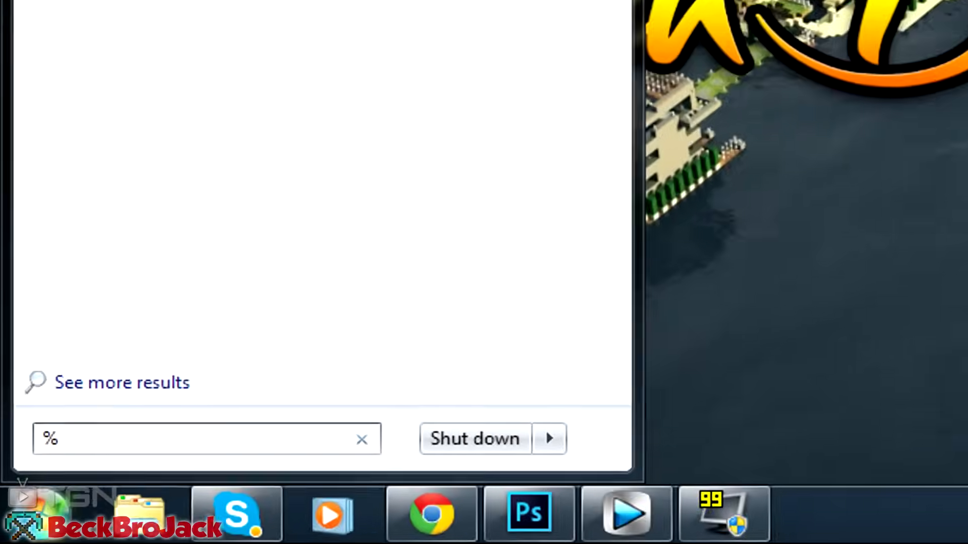
text(app)
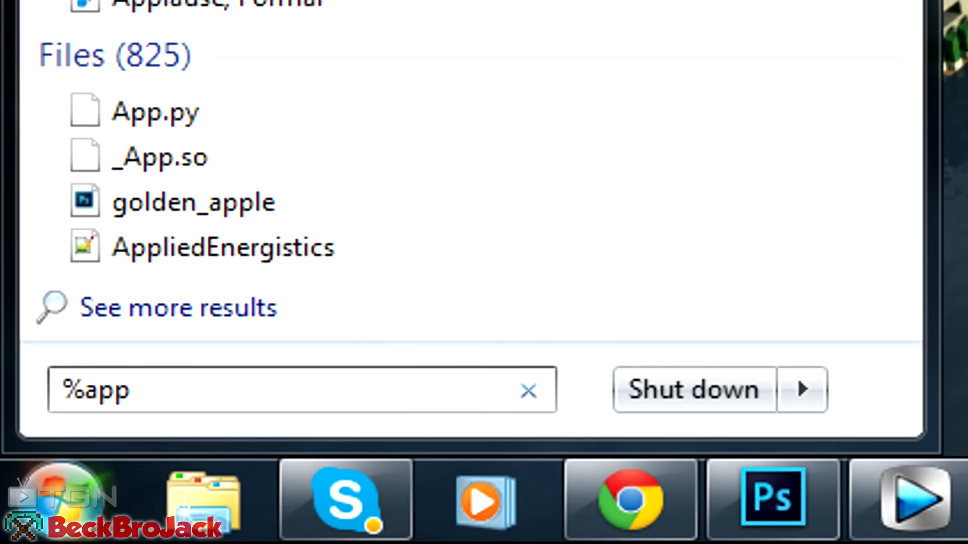
text(dat)
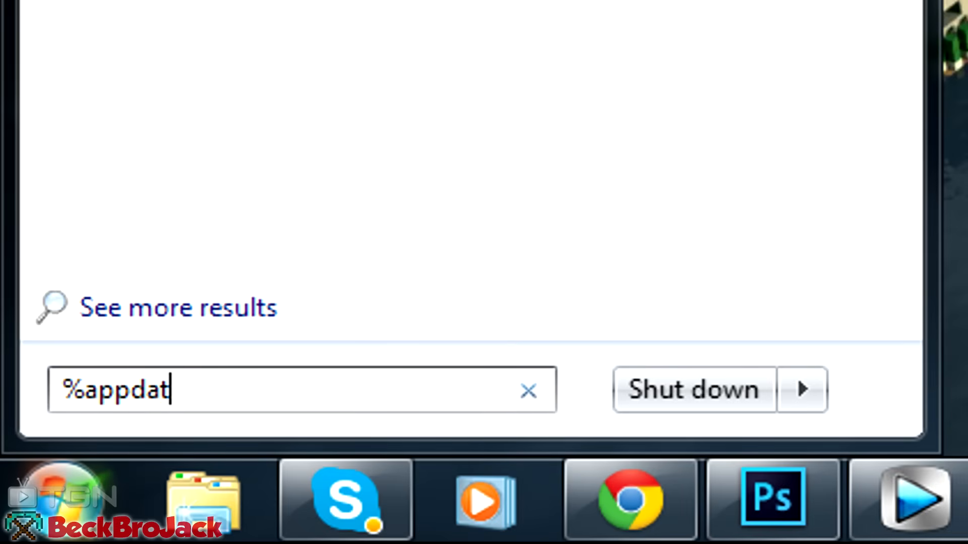
key(Return)
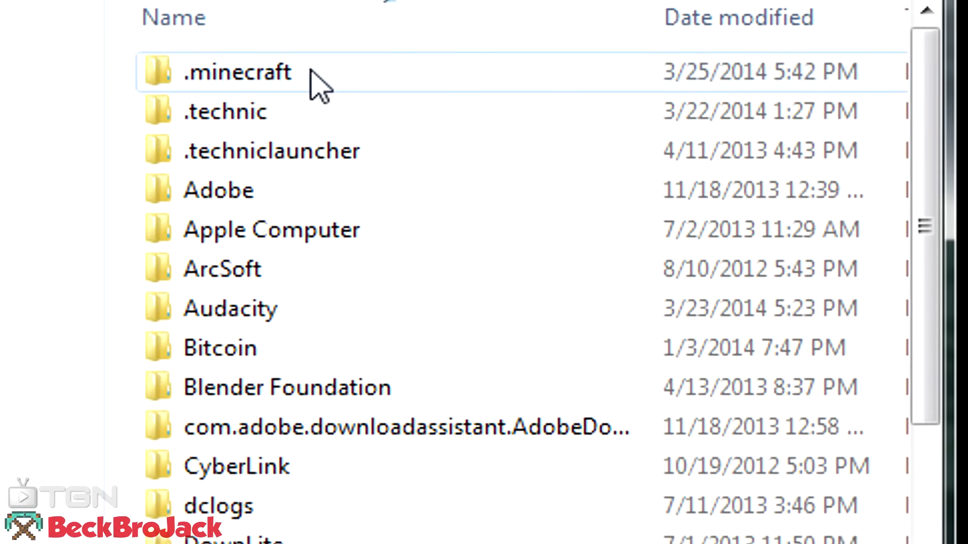
double_click(237, 71)
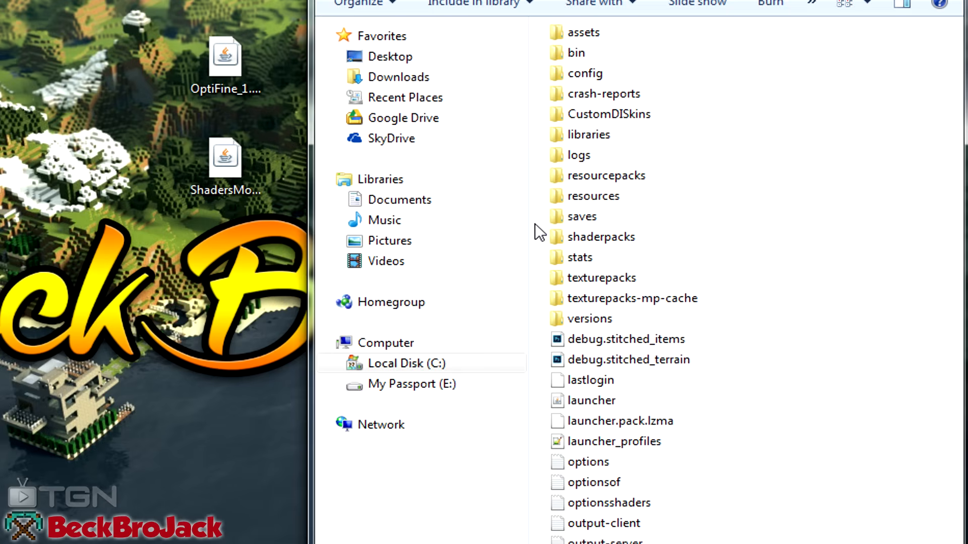
Create a new folder named mods inside .minecraft
right_click(539, 234)
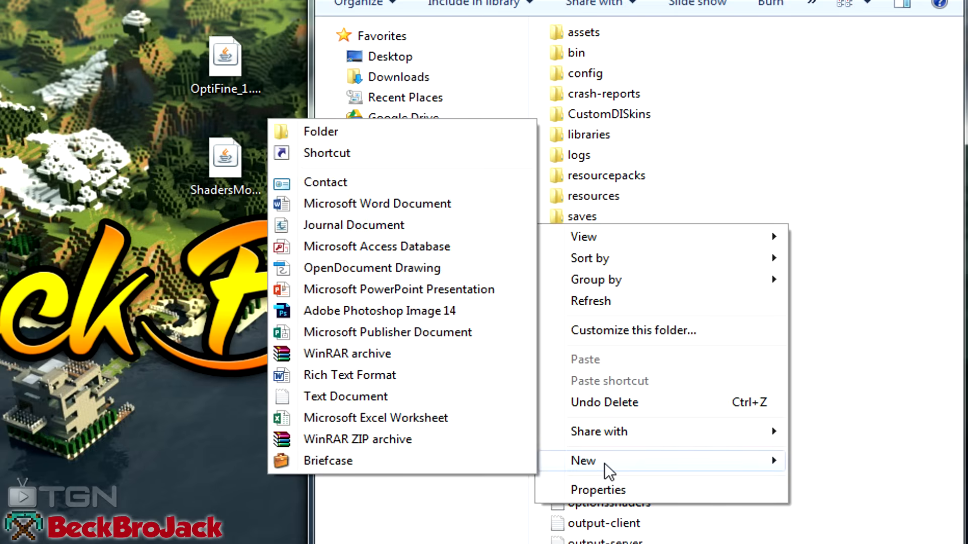
mouse_move(336, 154)
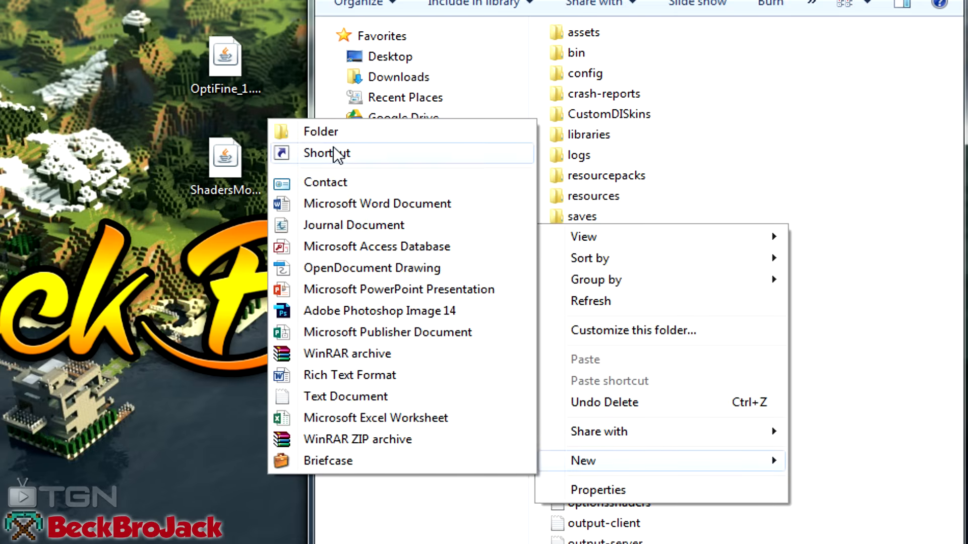
click(320, 131)
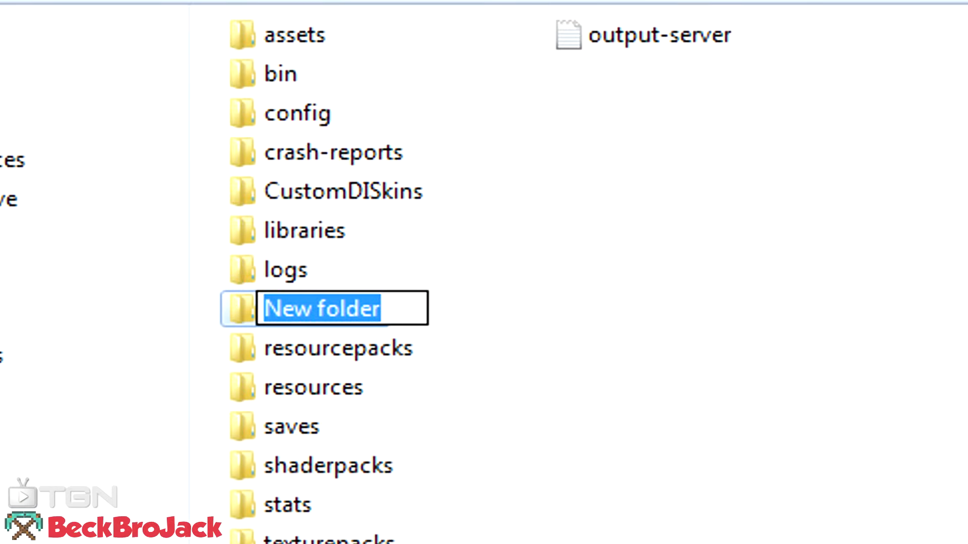
text(mods)
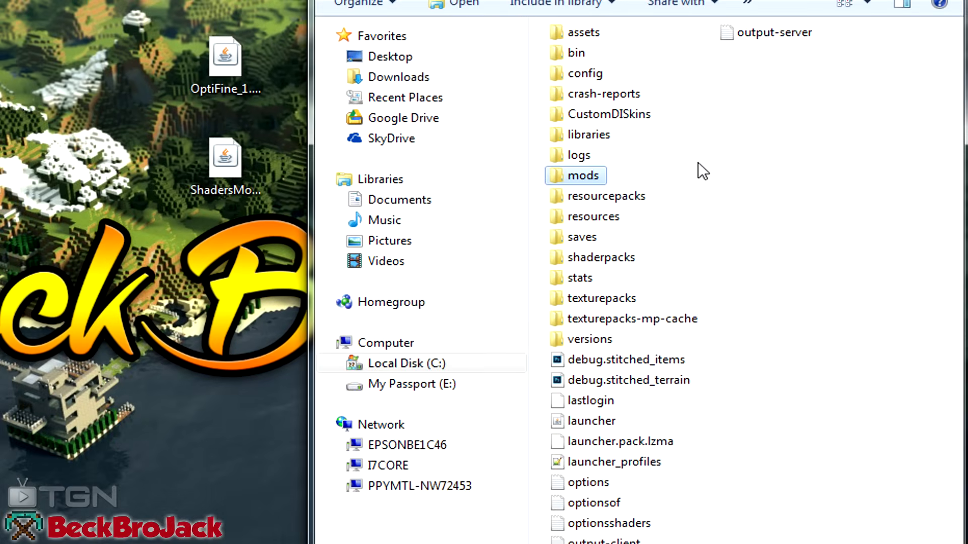
mouse_move(714, 227)
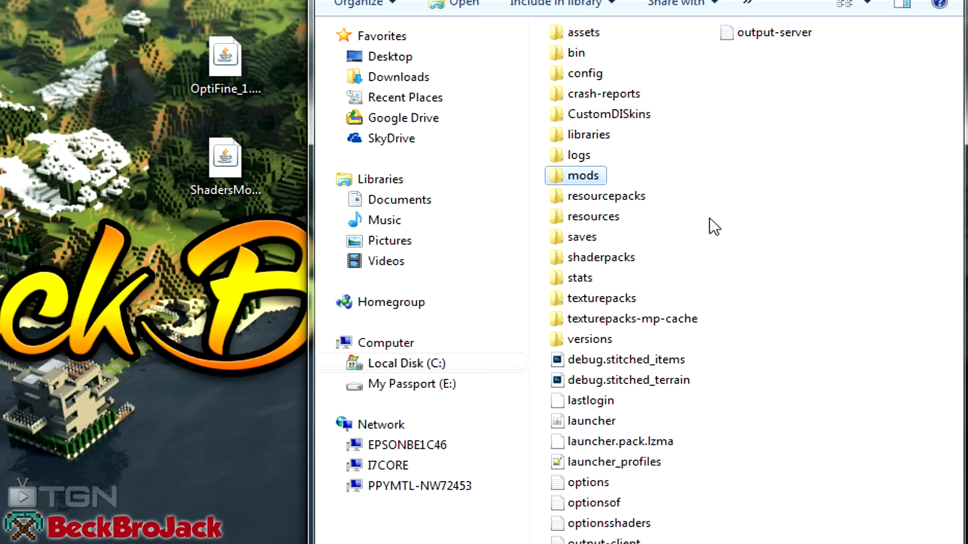
mouse_move(754, 239)
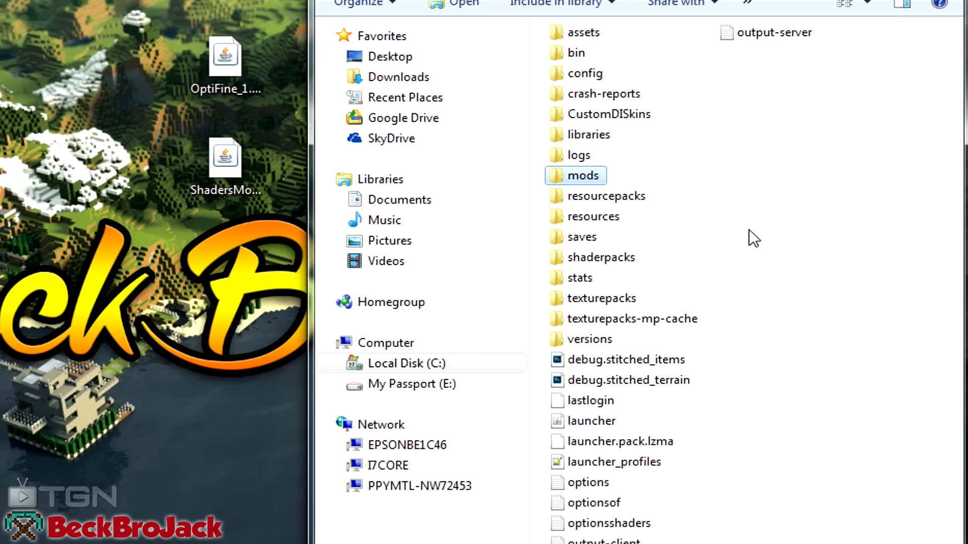
mouse_move(587, 339)
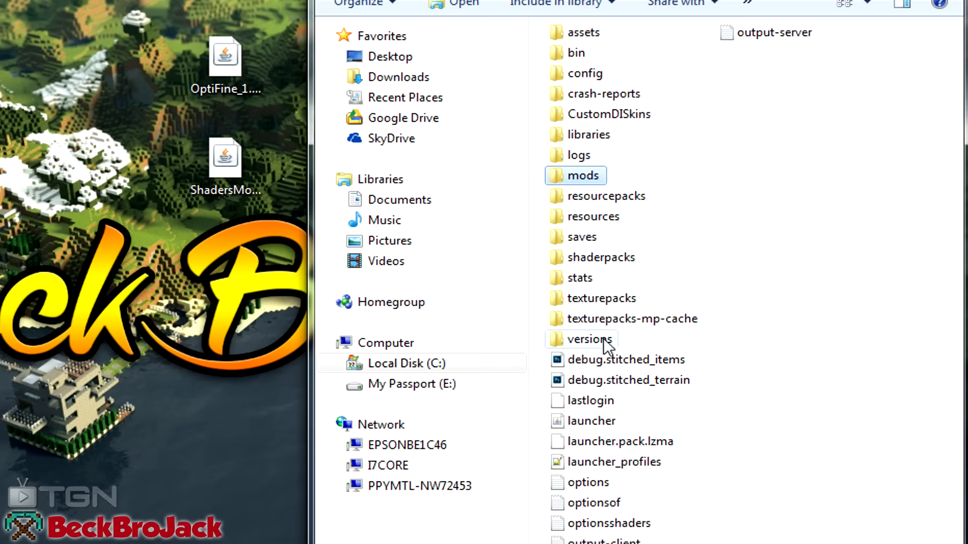
mouse_move(589, 339)
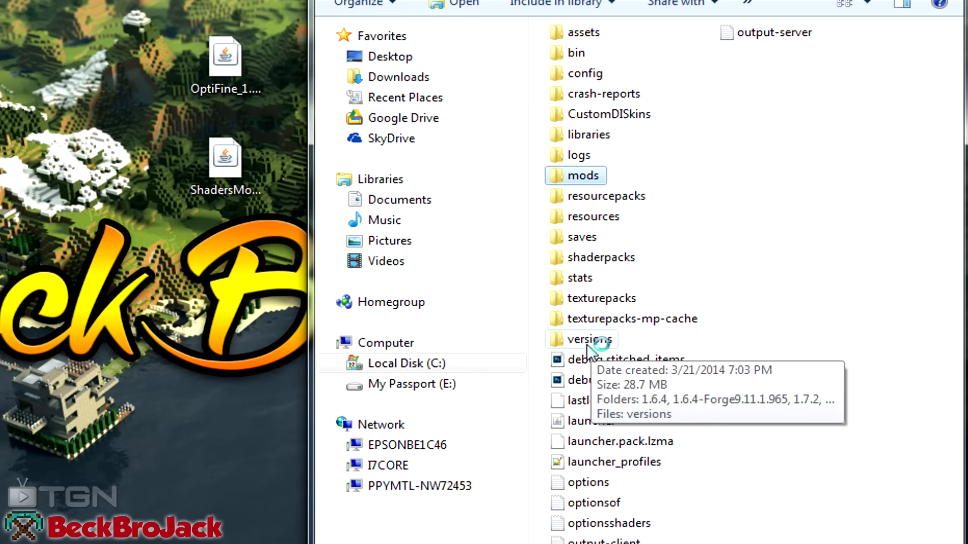
Open the versions folder to check the 1.7.2-Forge10.12.0.1047 entry
double_click(583, 339)
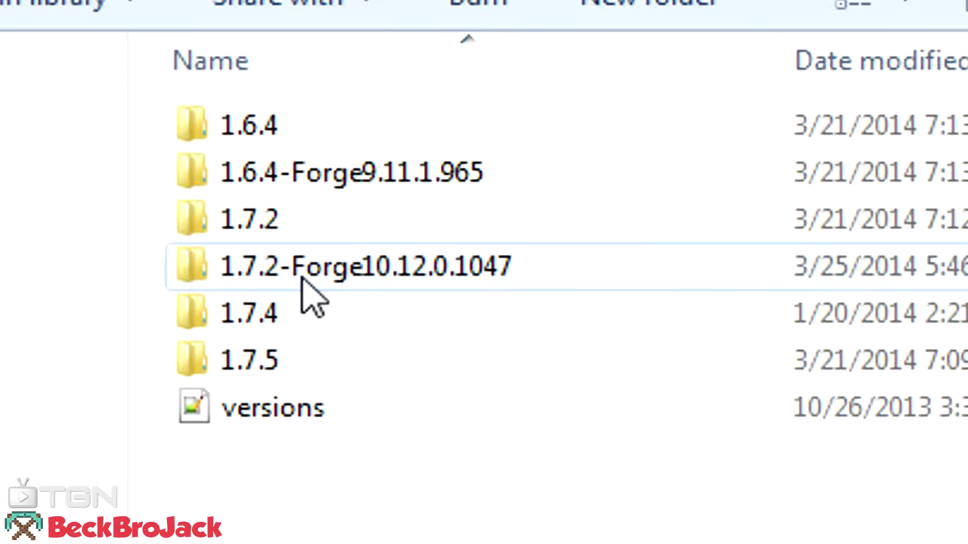
mouse_move(278, 309)
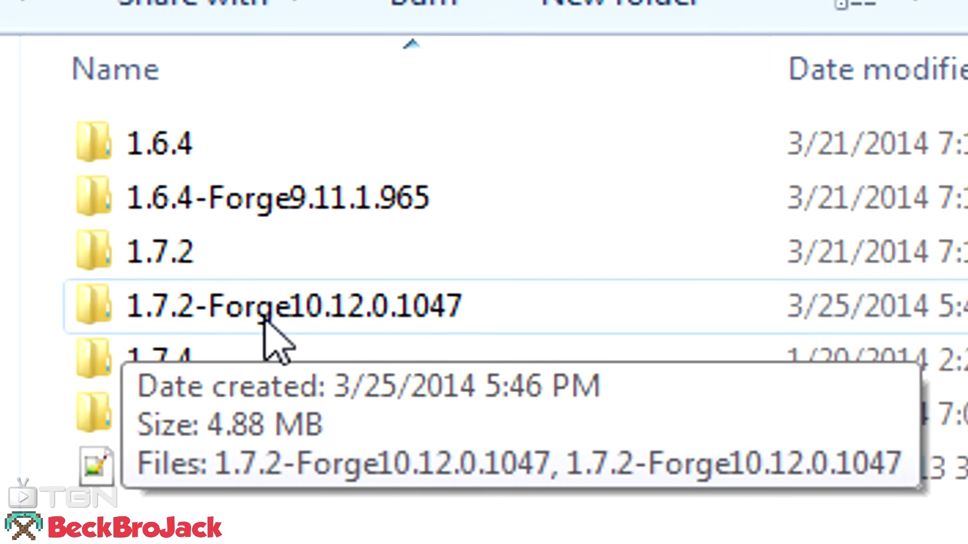
mouse_move(385, 333)
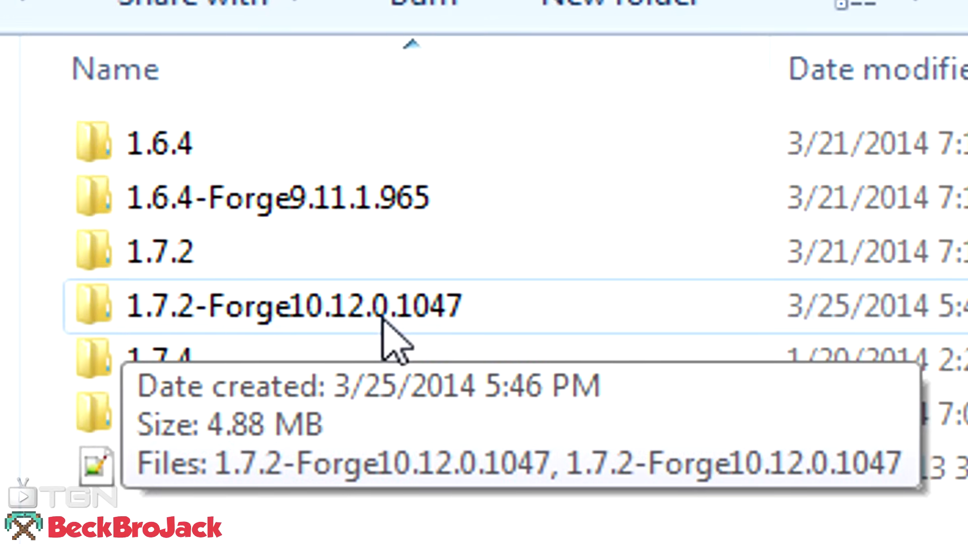
mouse_move(333, 345)
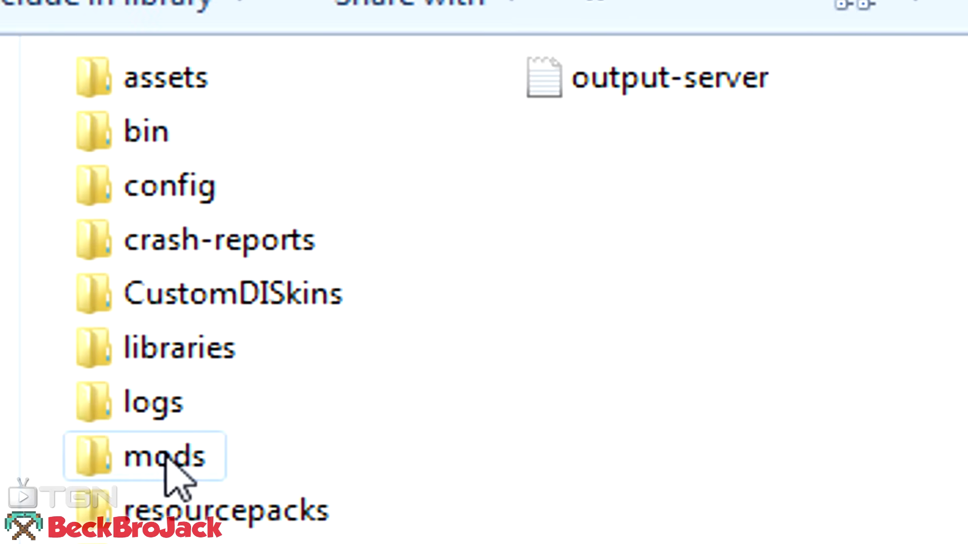
Move the DamageIndicators, OptiFine and ShadersModCore jars into the mods folder and close Explorer
double_click(163, 456)
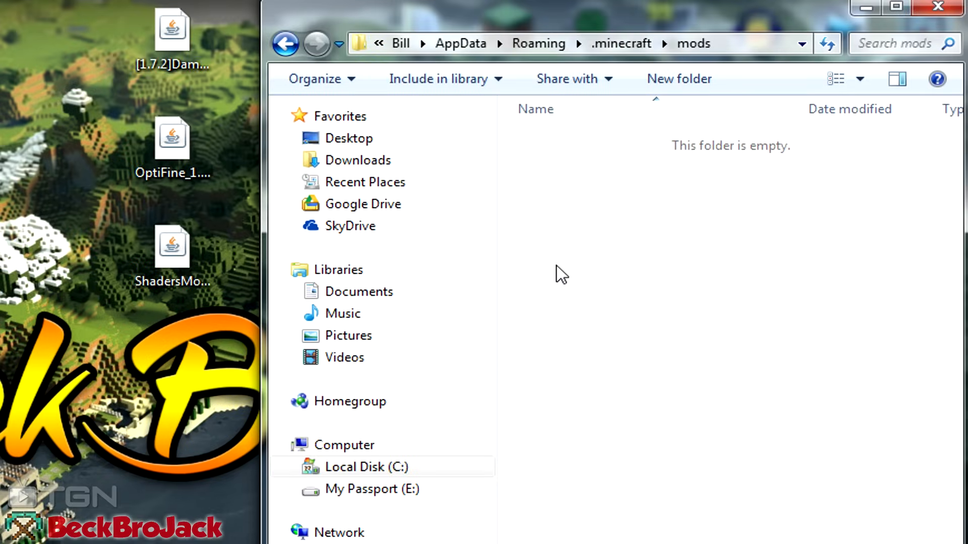
mouse_move(605, 241)
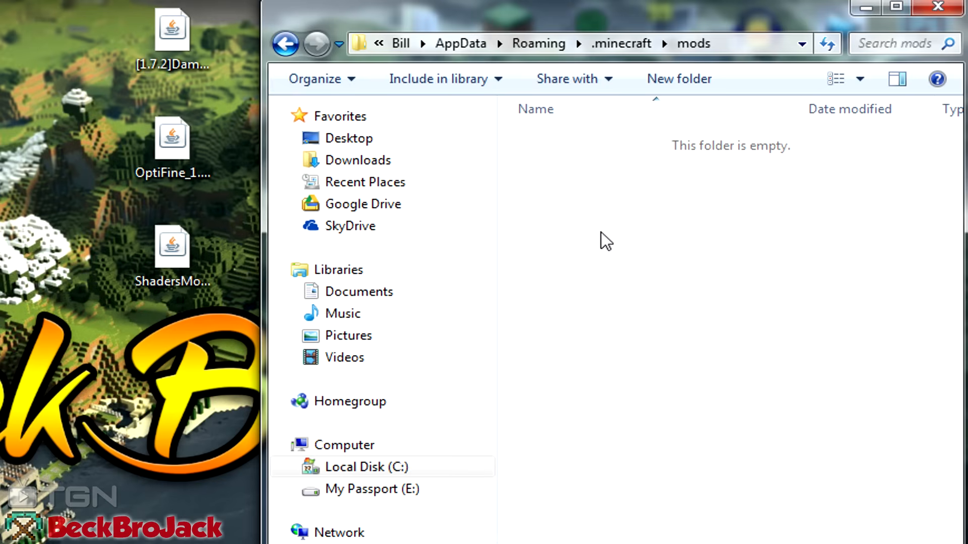
mouse_move(258, 404)
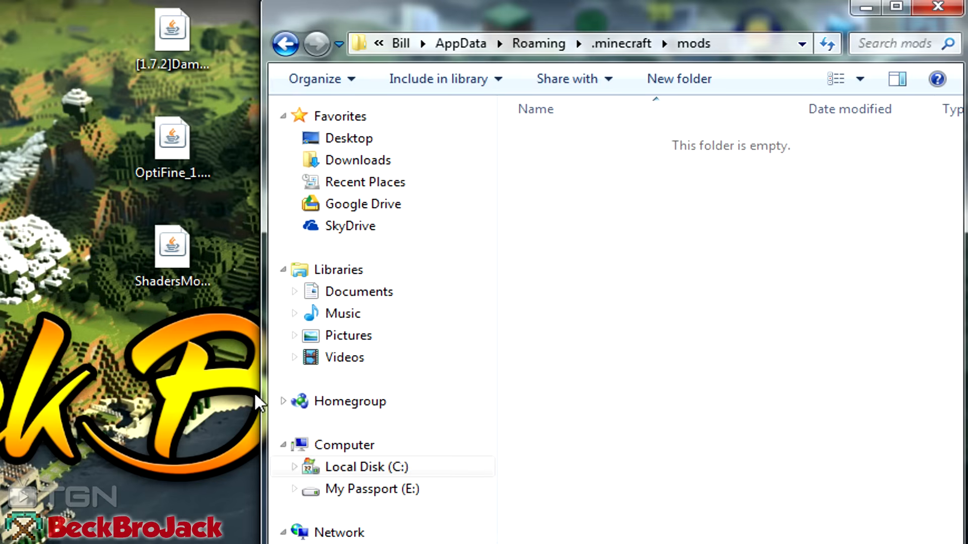
click(171, 143)
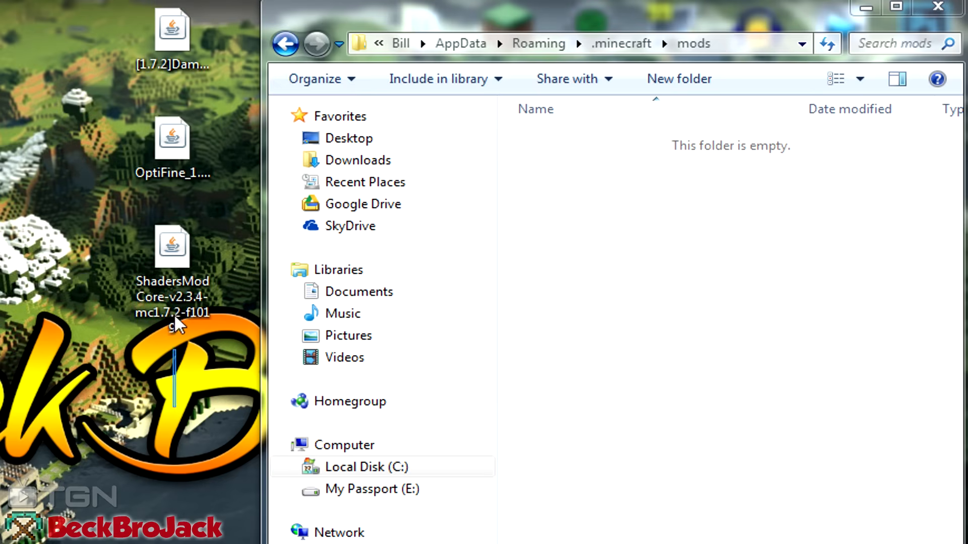
click(173, 34)
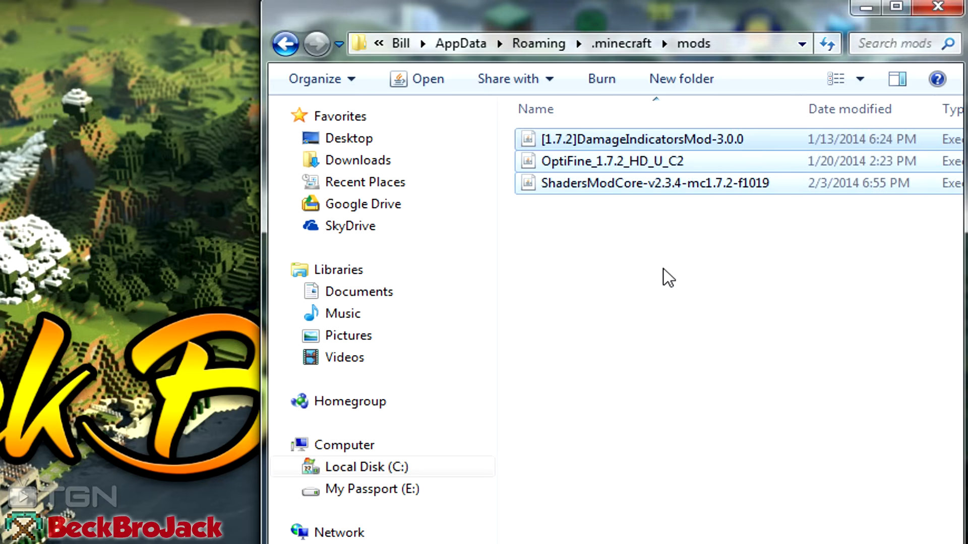
click(664, 278)
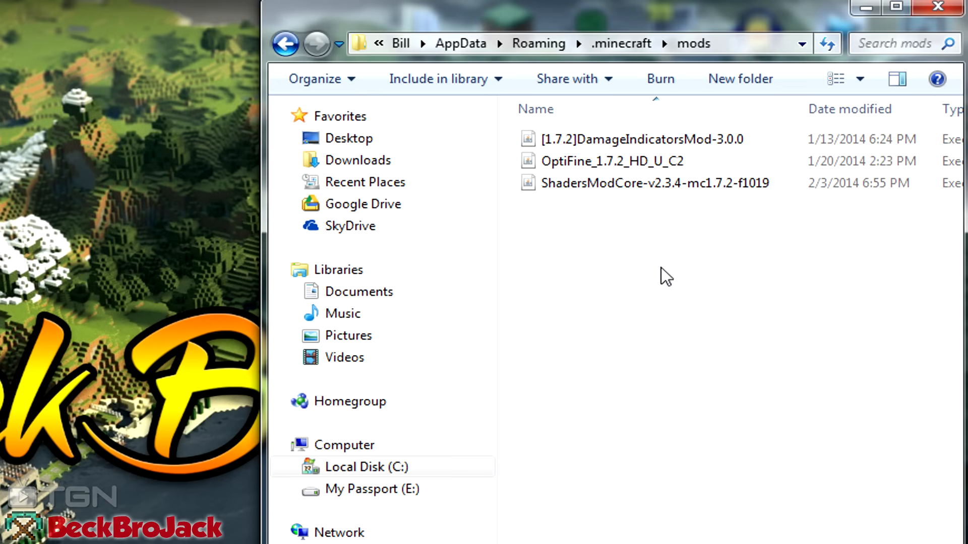
mouse_move(633, 271)
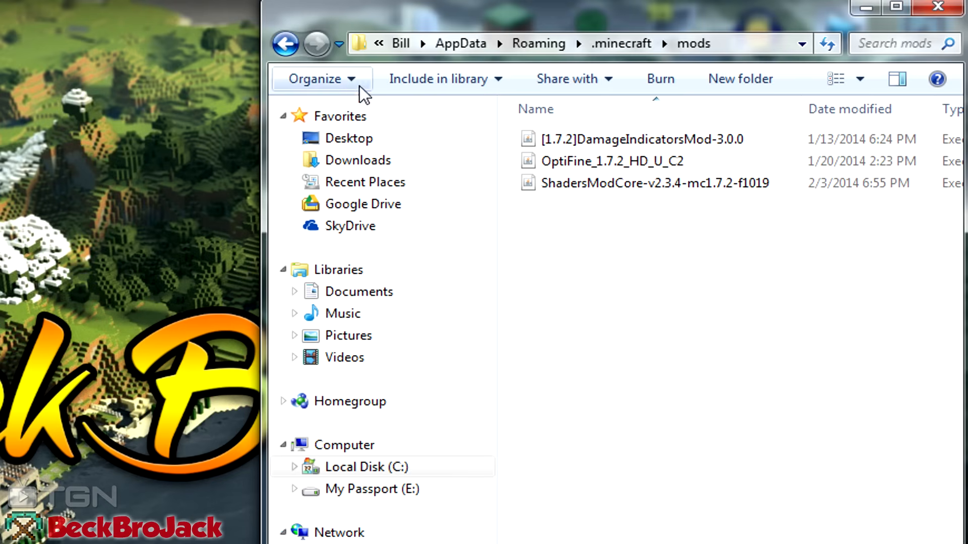
click(286, 44)
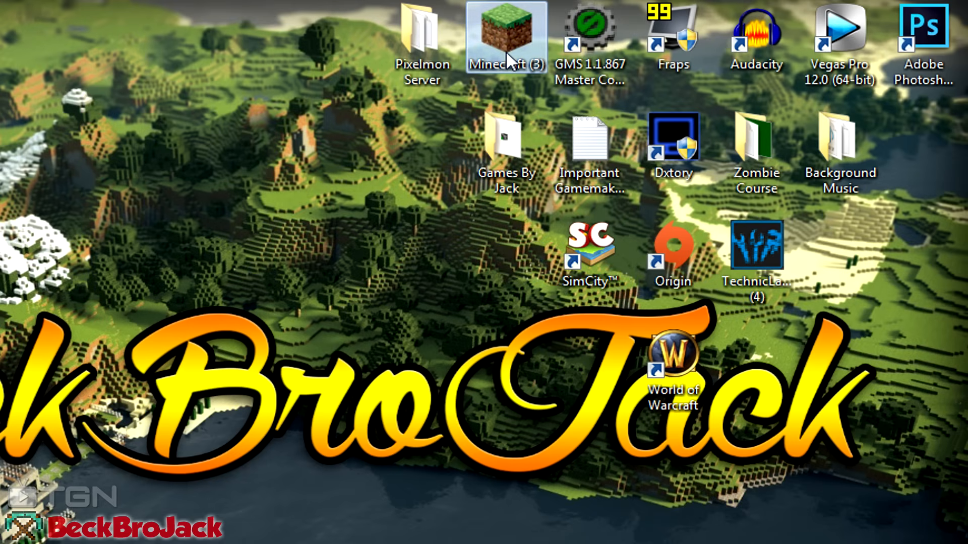
Start the Minecraft launcher and select the Forge profile
double_click(506, 32)
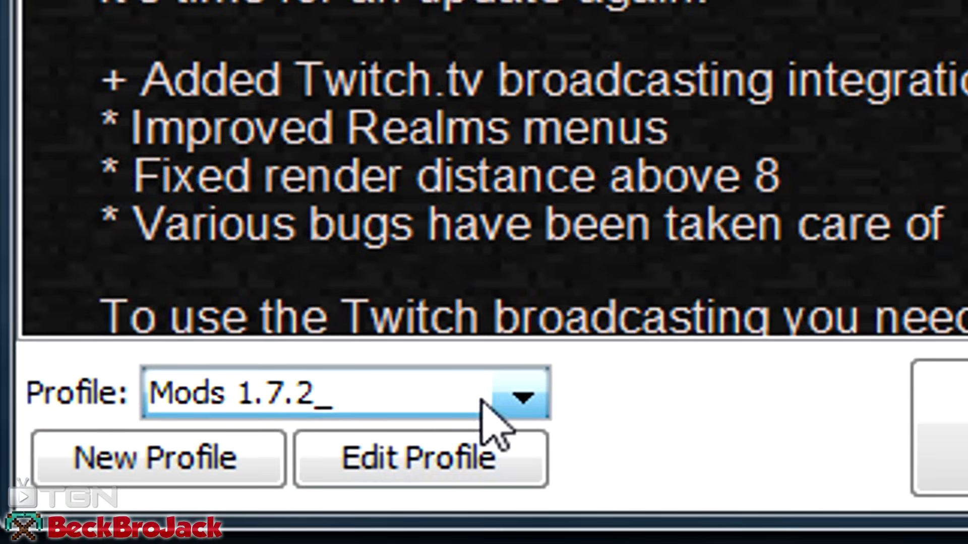
click(524, 394)
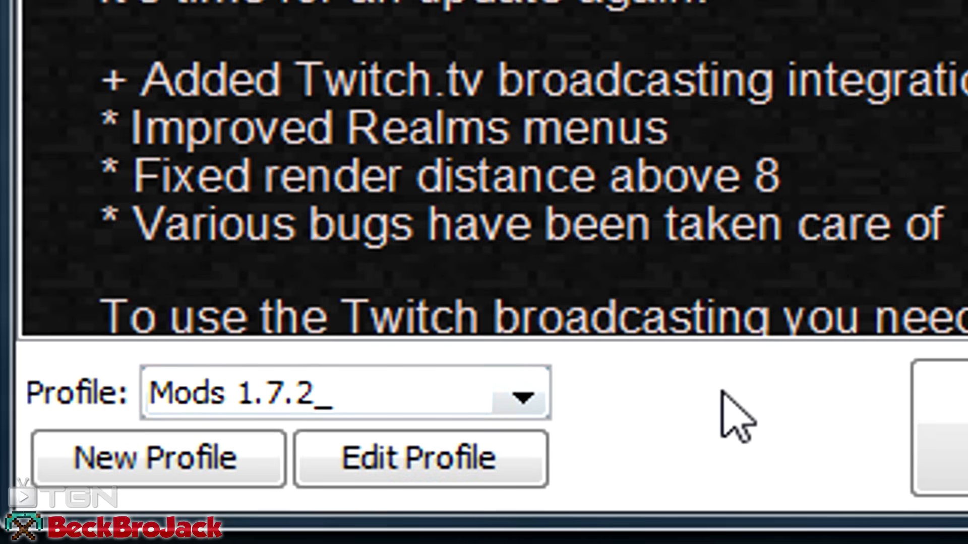
click(522, 393)
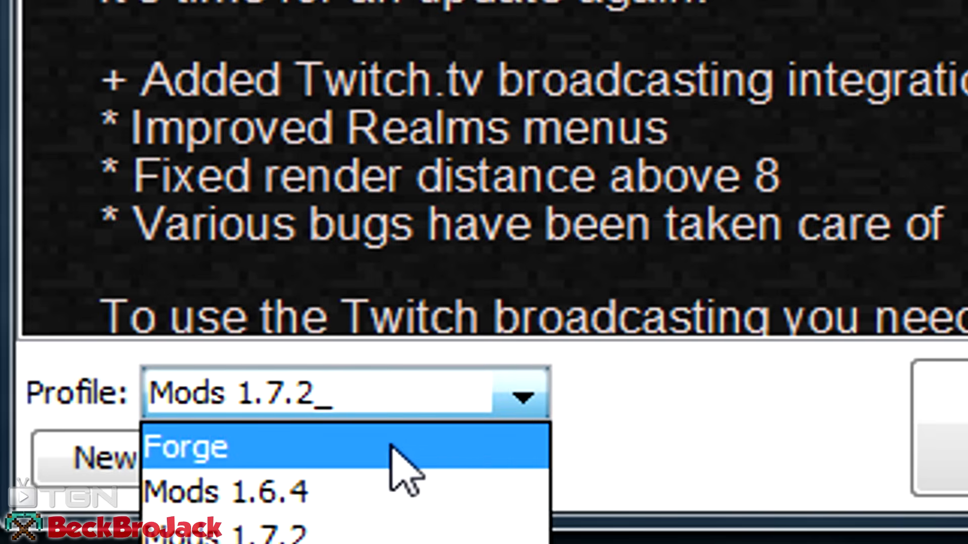
mouse_move(478, 445)
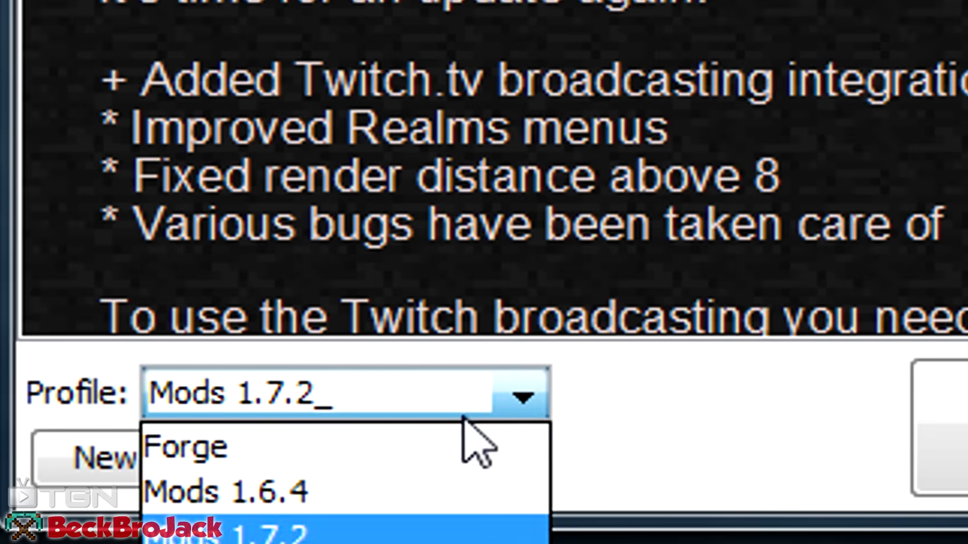
click(259, 531)
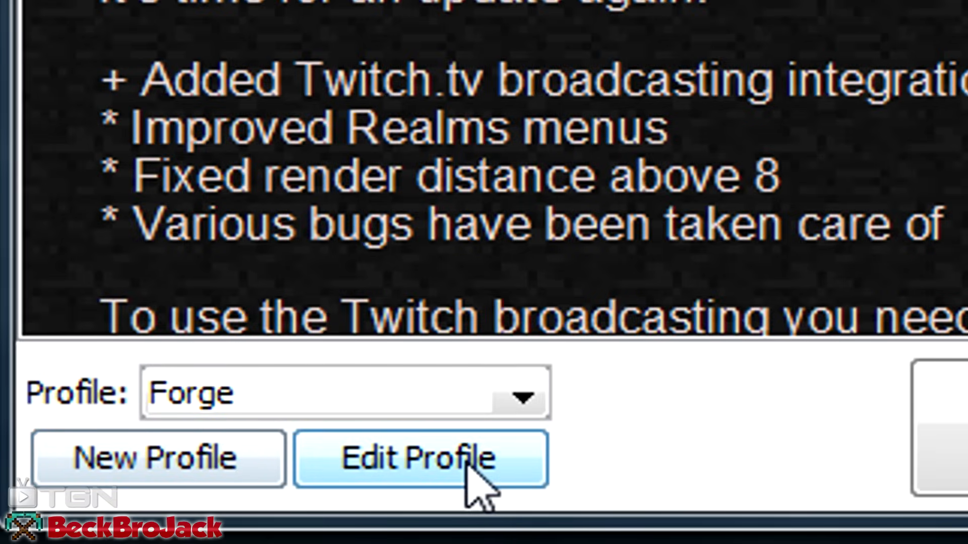
Save the Forge profile with JVM argument -Xmx6G for 6 GB of memory
click(421, 458)
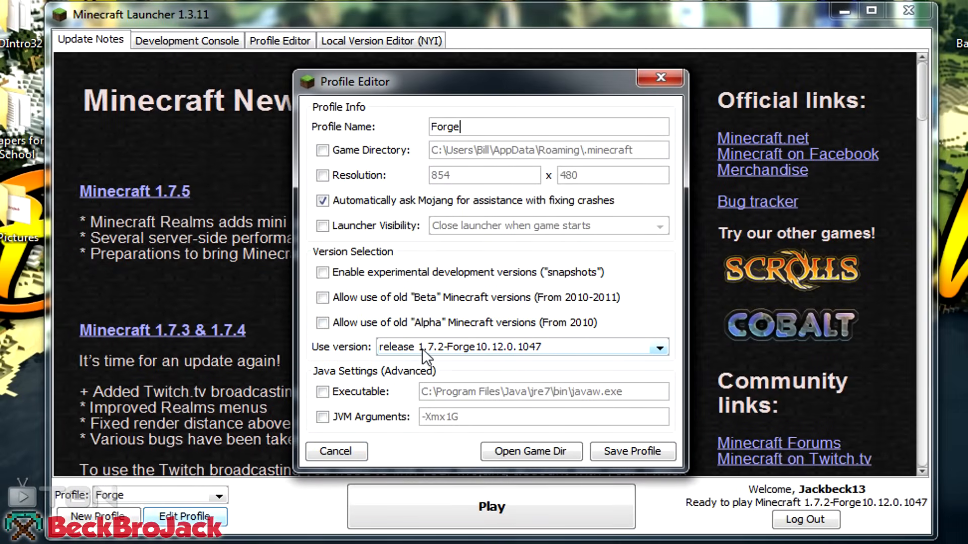
mouse_move(432, 360)
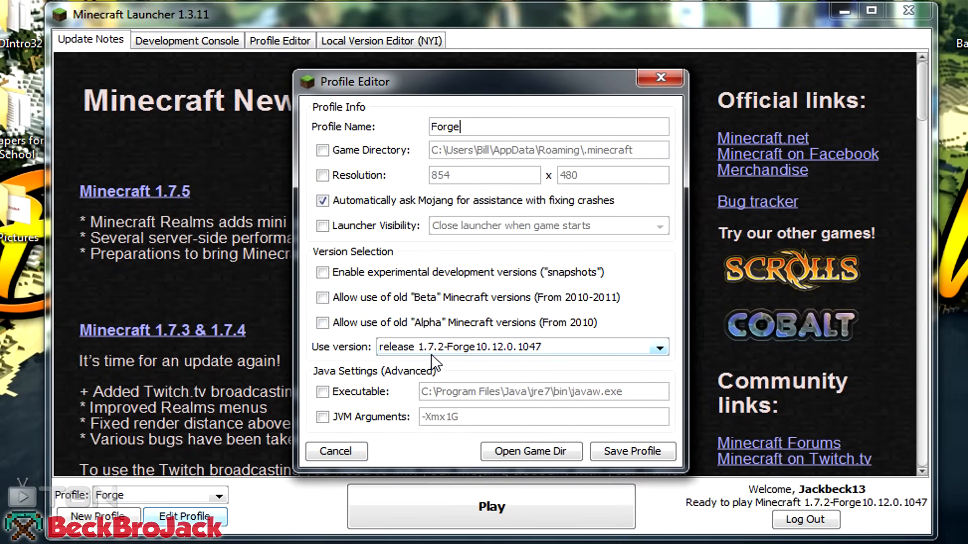
mouse_move(468, 361)
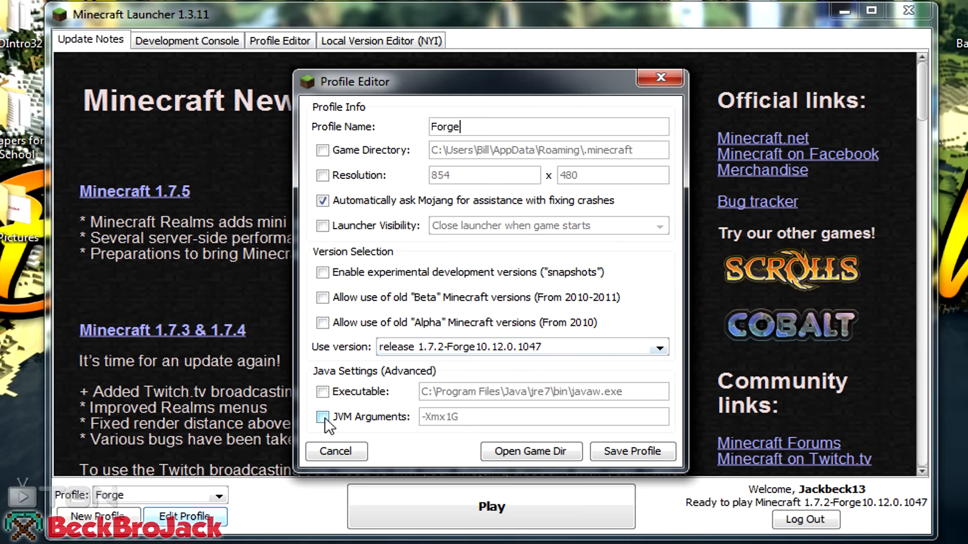
click(322, 417)
text(6)
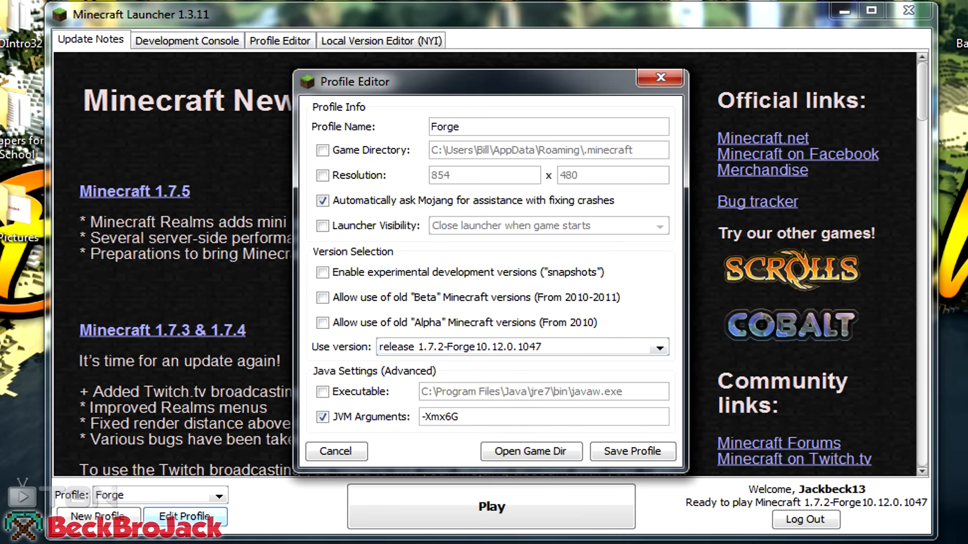
mouse_move(494, 91)
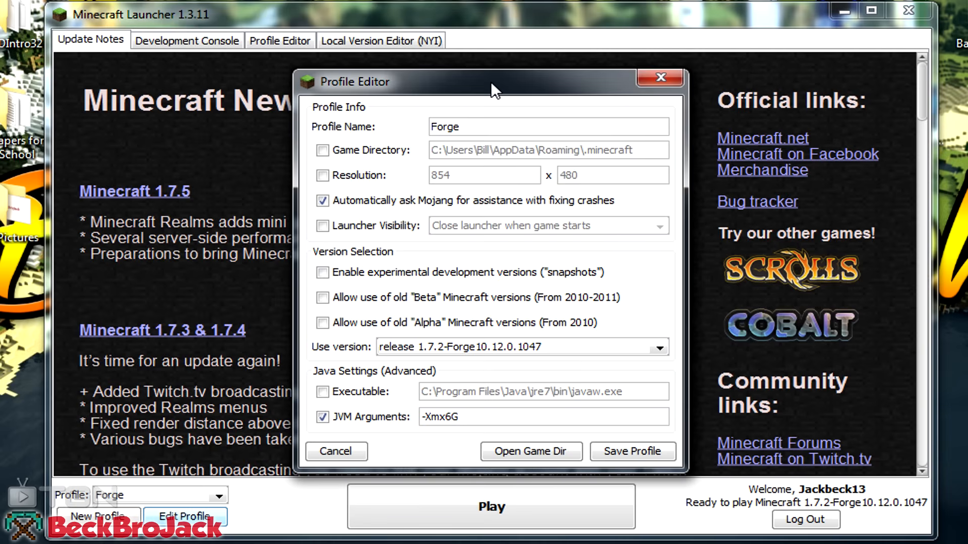
mouse_move(456, 188)
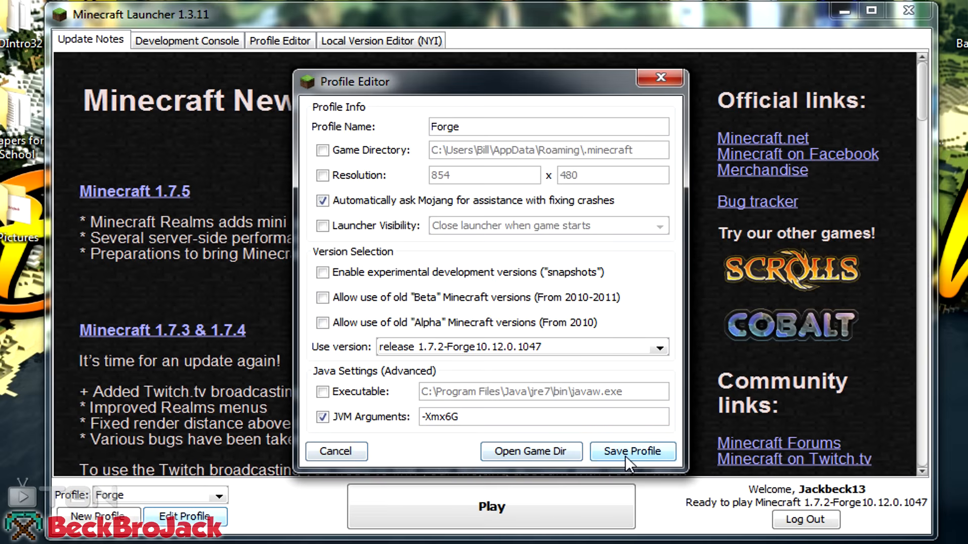
click(632, 451)
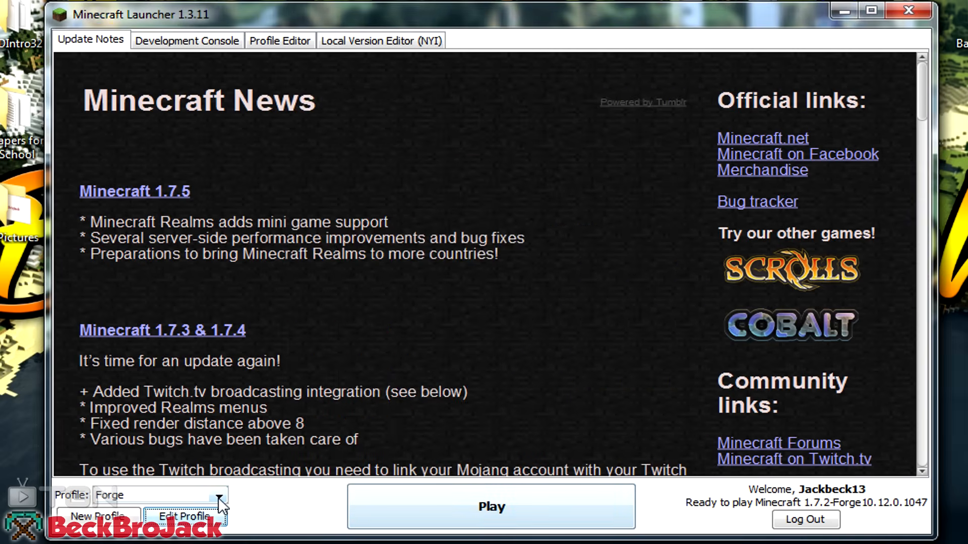
mouse_move(491, 506)
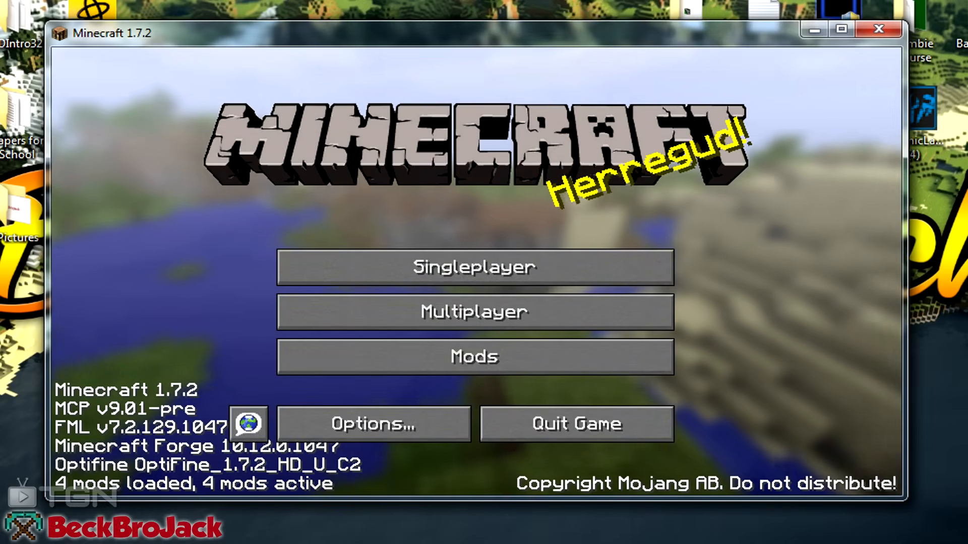
Enlarge the Forge 1.7.2 game window to fill the screen while the title menu loads
click(841, 29)
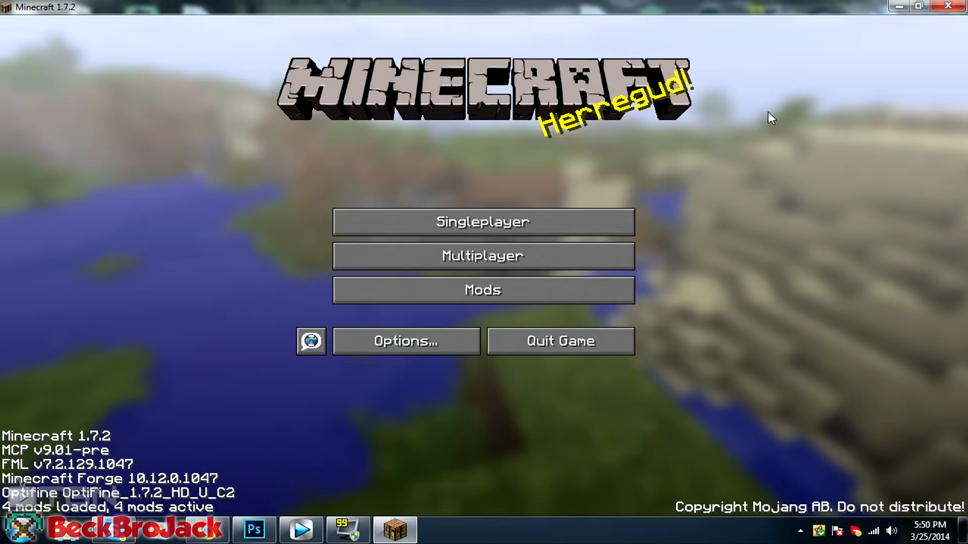
mouse_move(470, 369)
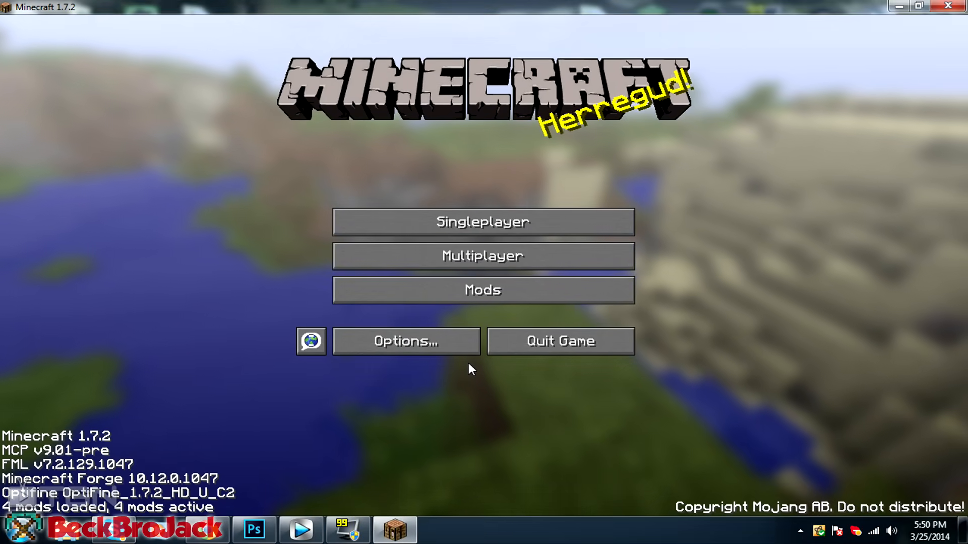
mouse_move(483, 290)
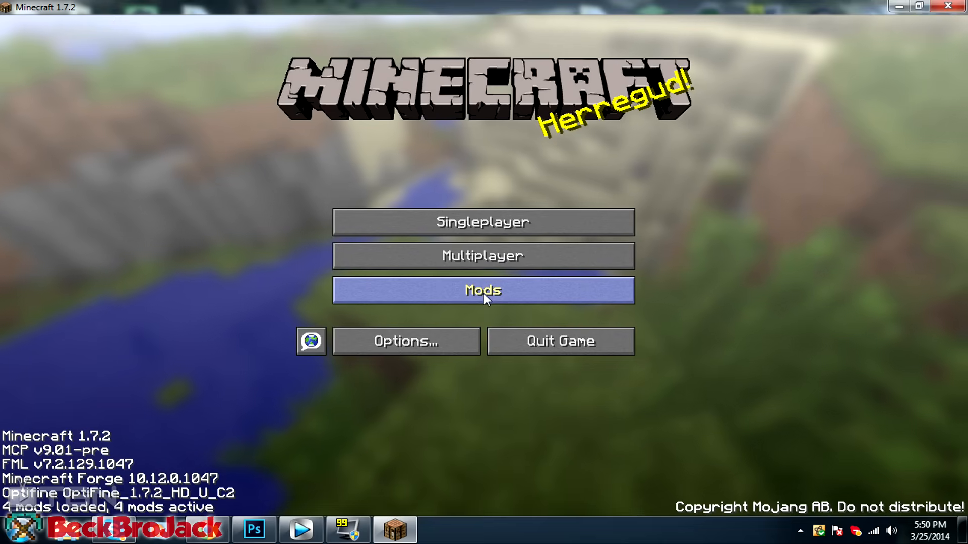
mouse_move(484, 274)
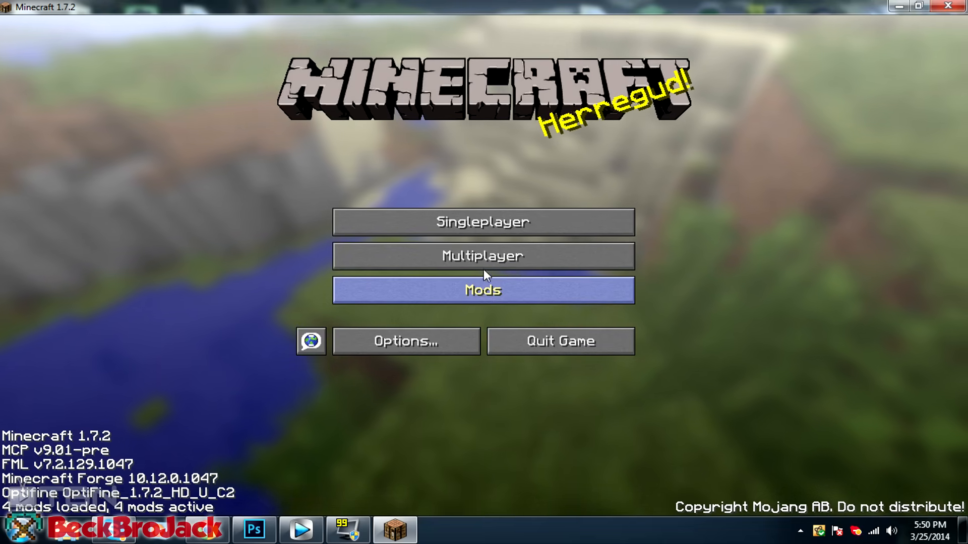
mouse_move(483, 234)
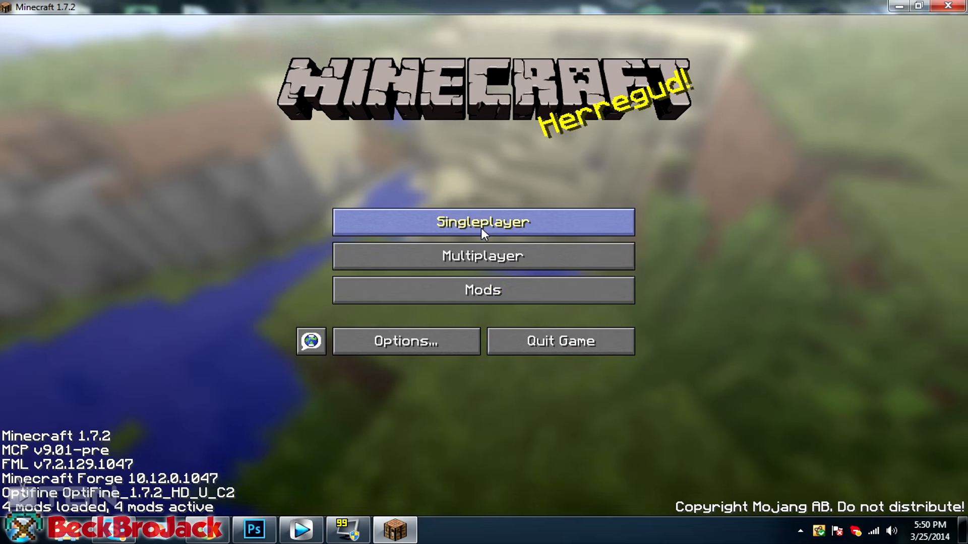
Create a new single-player world named 'Test Mod World' in Creative game mode
click(483, 222)
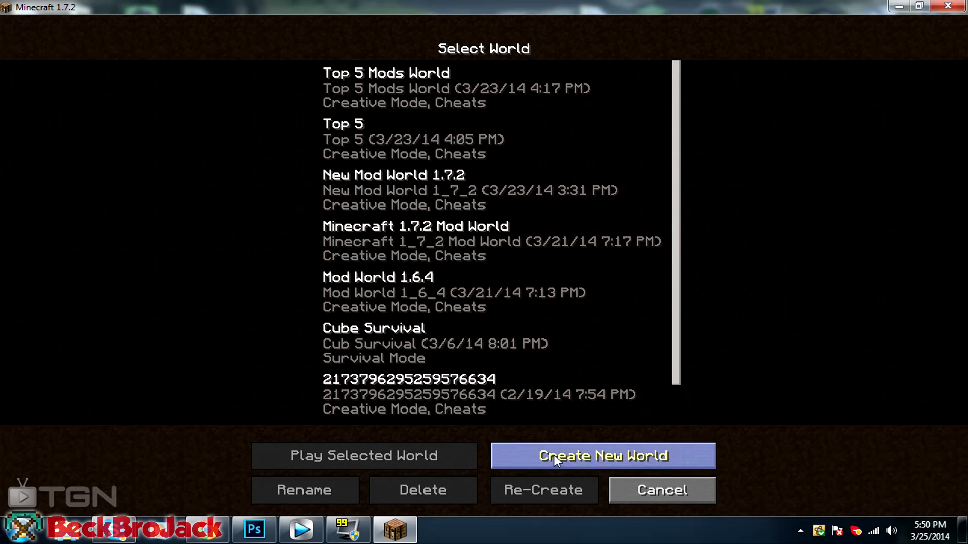
click(602, 456)
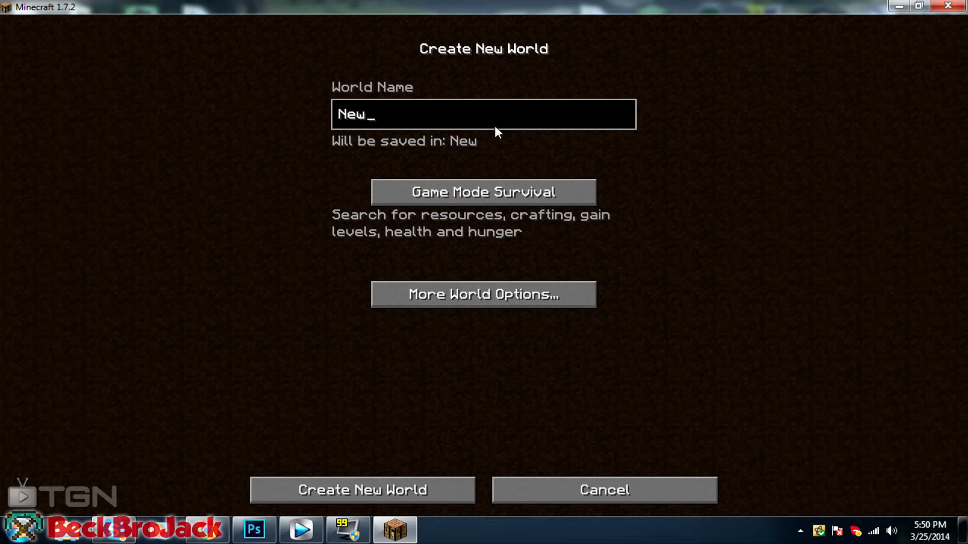
text(Test Mod)
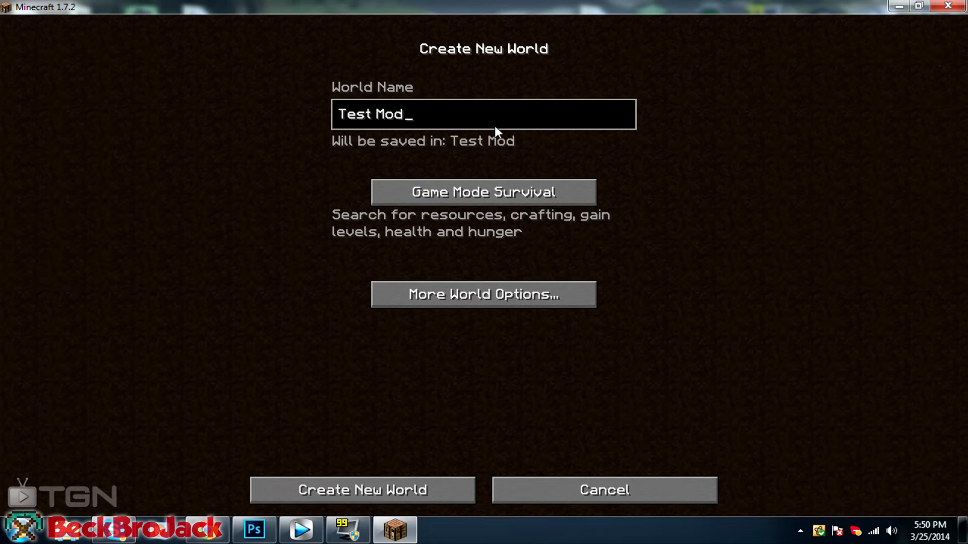
click(483, 192)
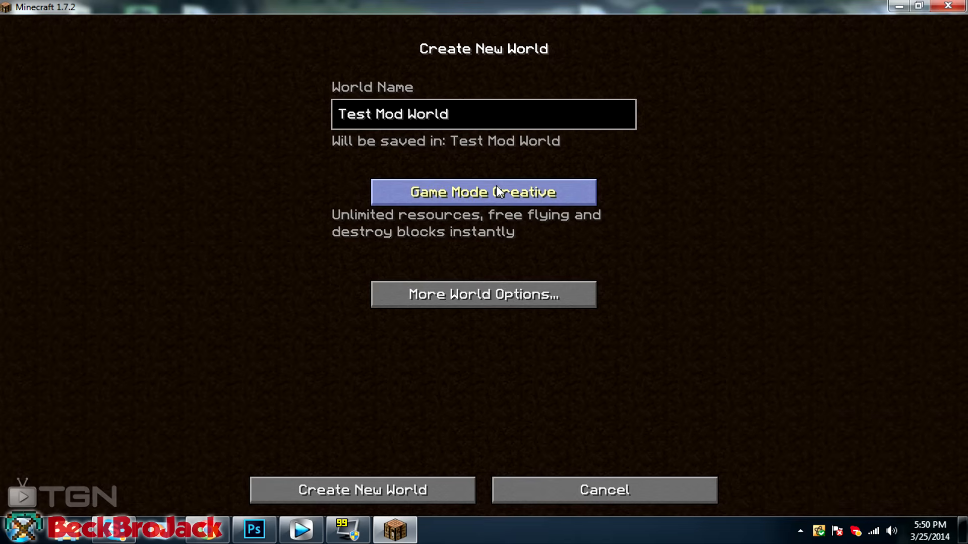
click(362, 490)
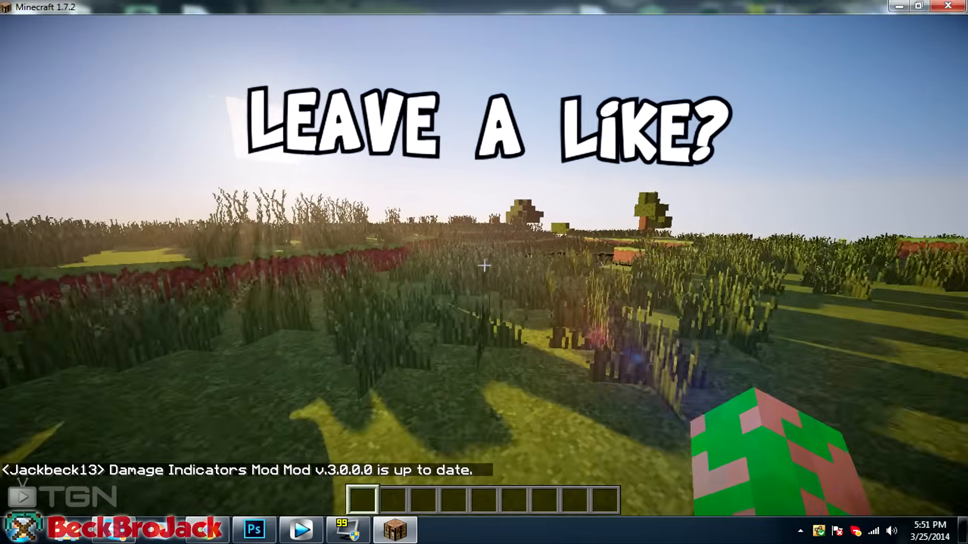
mouse_move(484, 266)
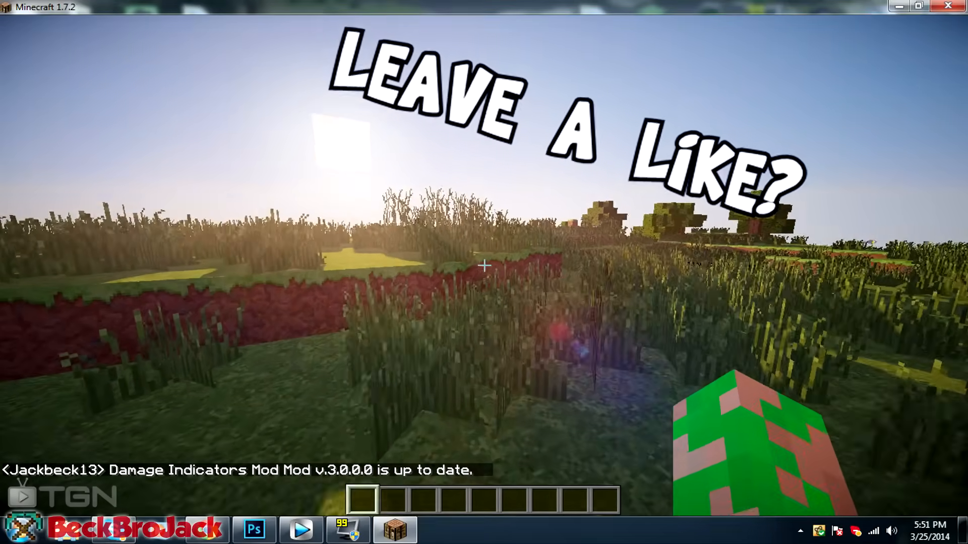
mouse_move(484, 259)
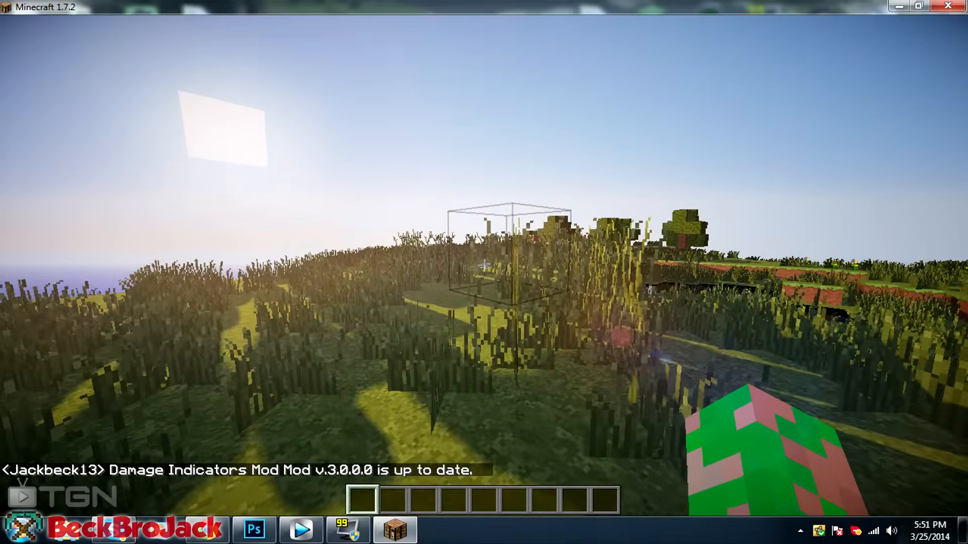
mouse_move(484, 266)
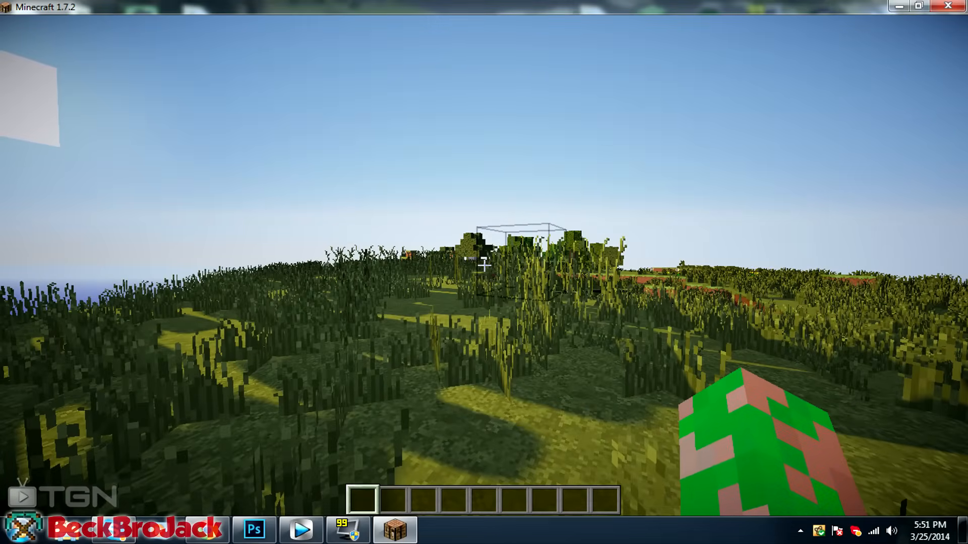
mouse_move(484, 266)
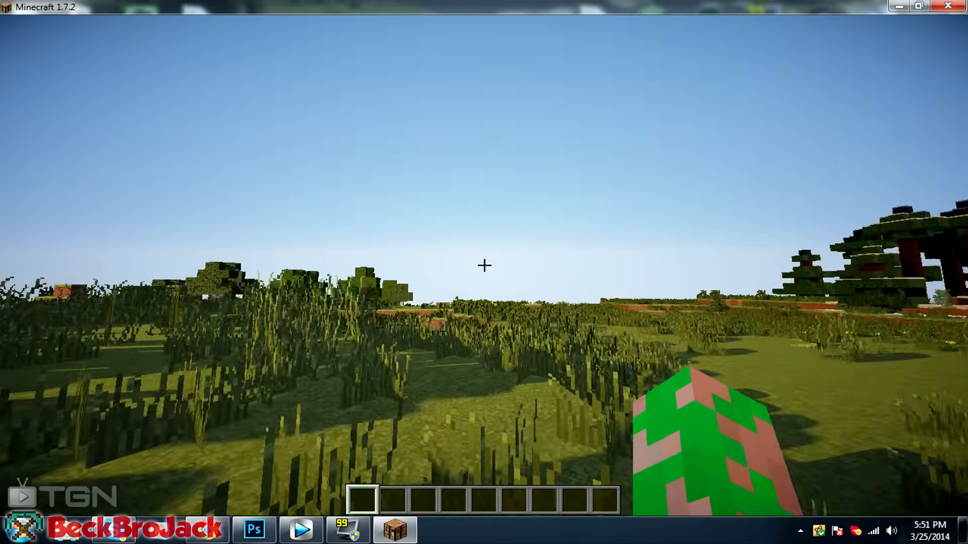
Pause and resume the world, then leave the creative item search before spawning a pig
key(Escape)
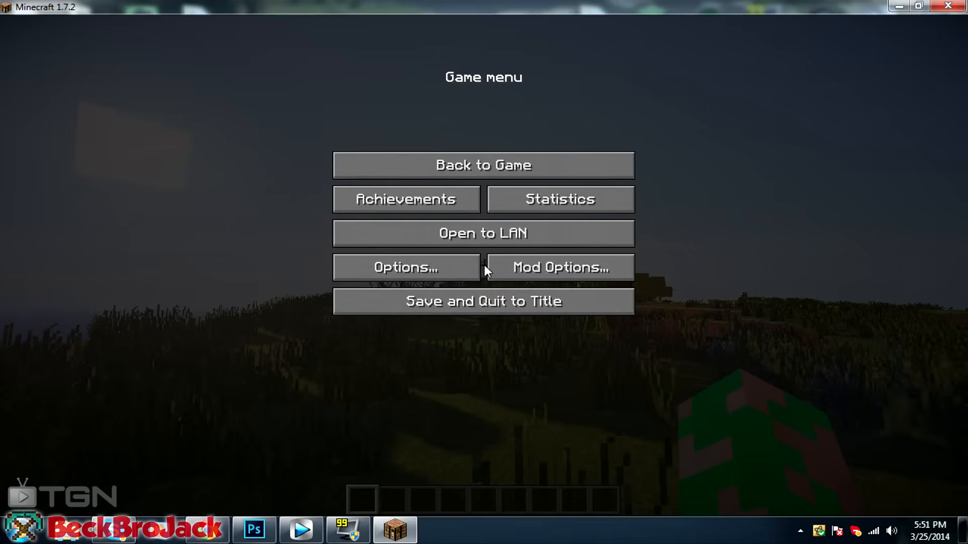
click(483, 165)
text(p)
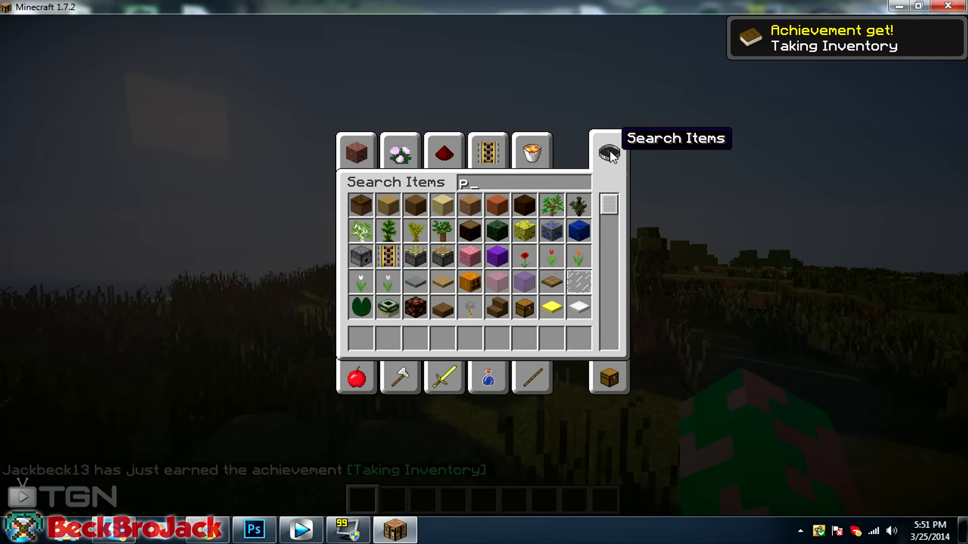
key(Escape)
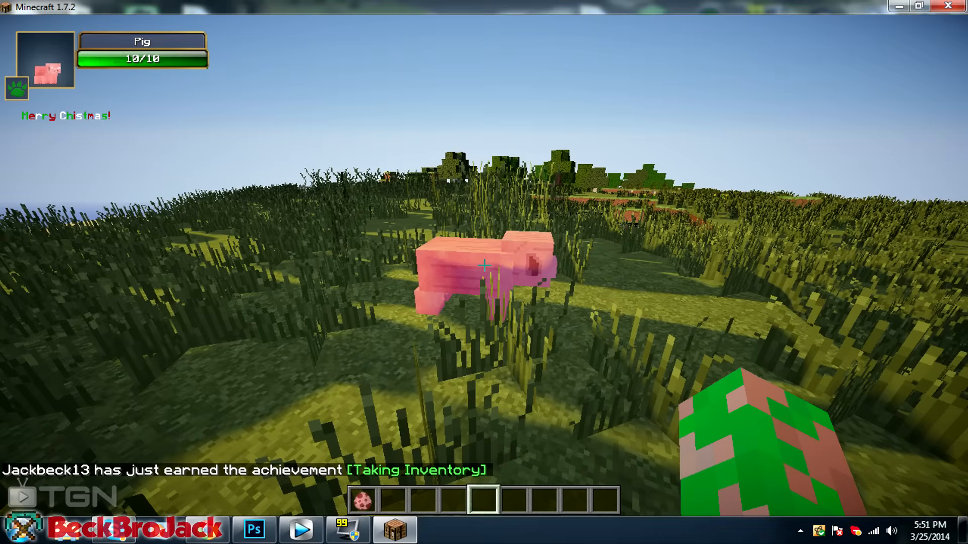
mouse_move(484, 266)
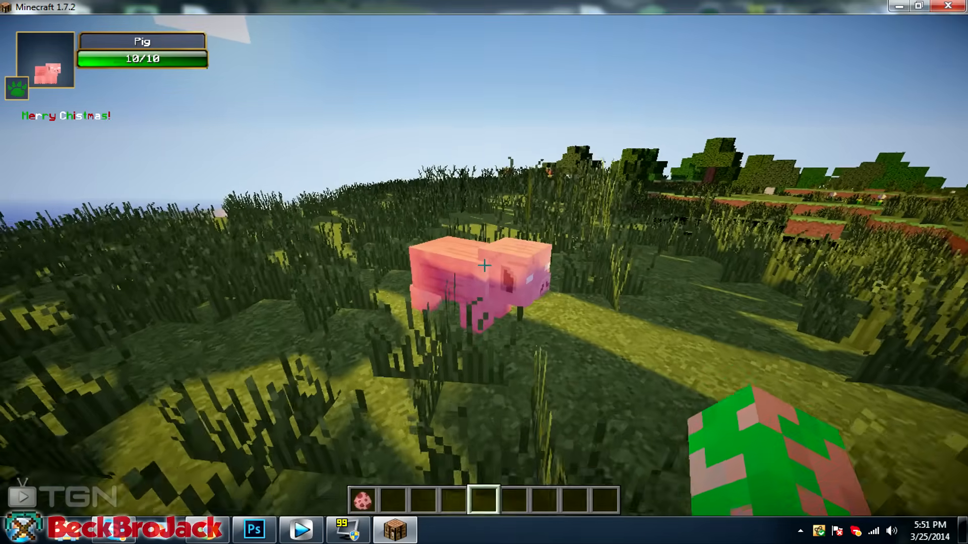
mouse_move(484, 266)
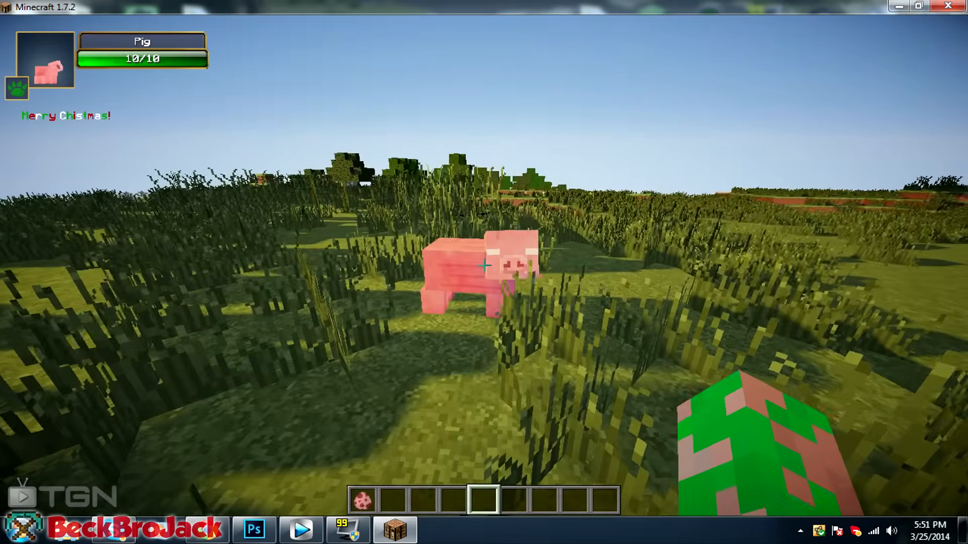
mouse_move(484, 266)
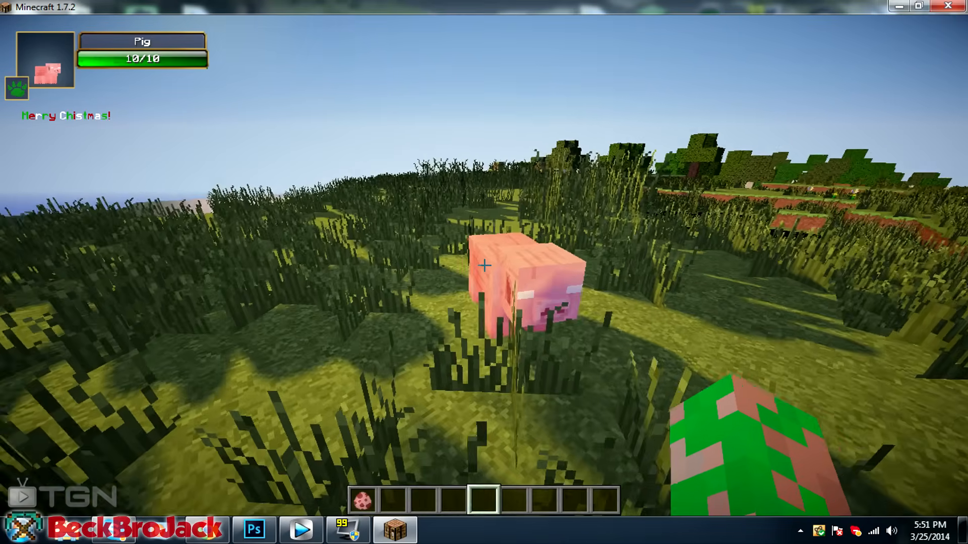
mouse_move(484, 266)
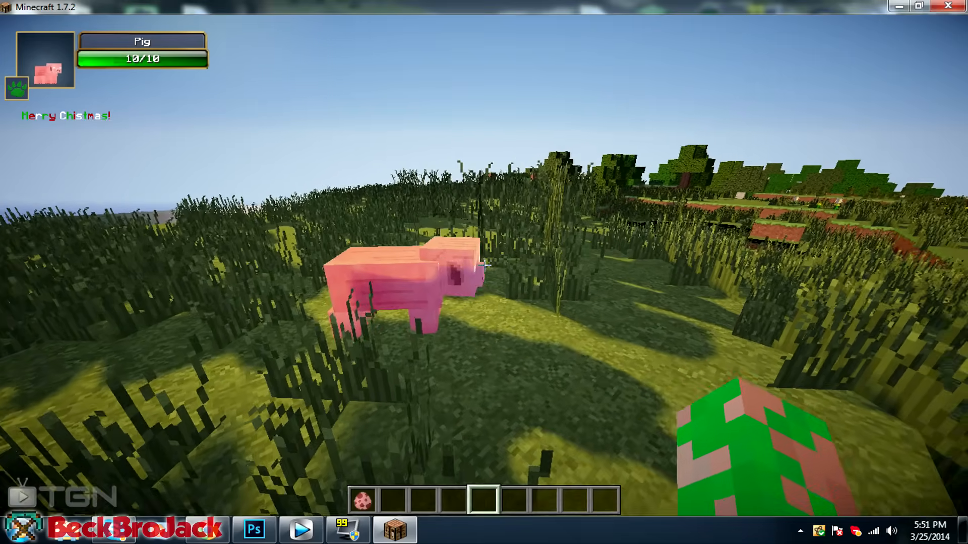
mouse_move(484, 272)
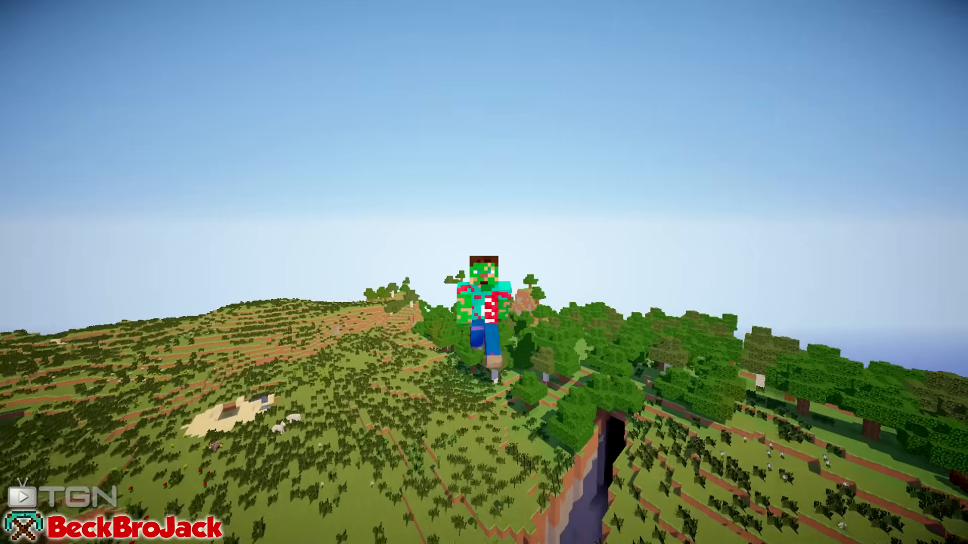
Briefly pause and return to the game while hovering above the forested hills
key(Escape)
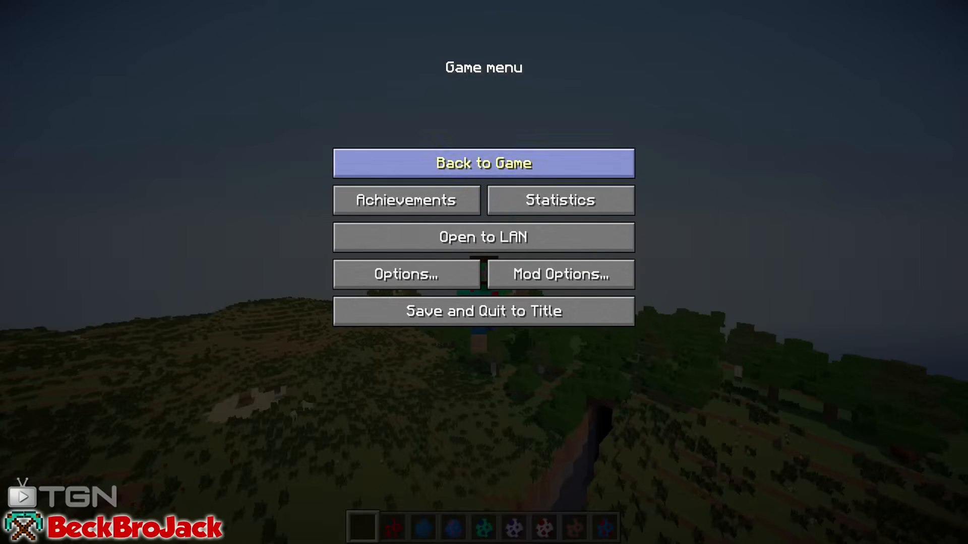
click(483, 163)
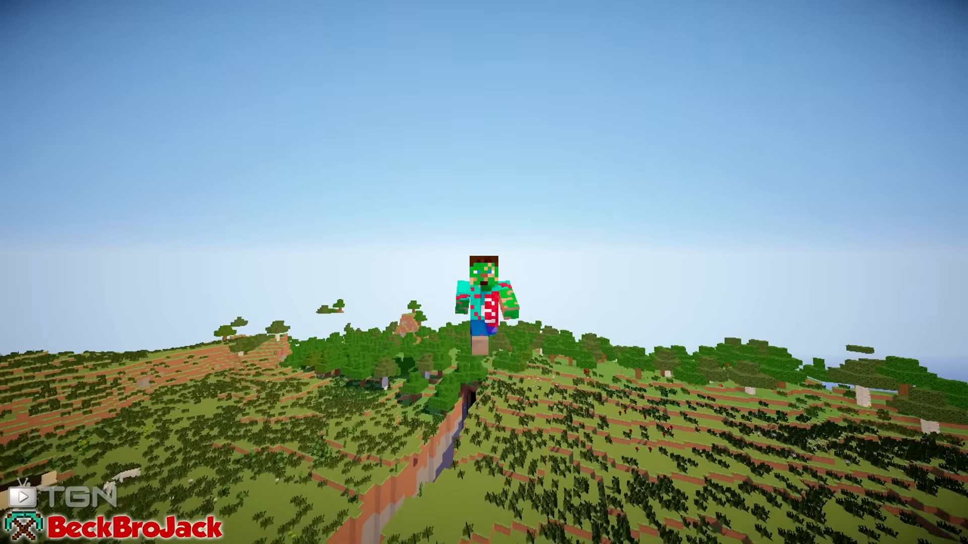